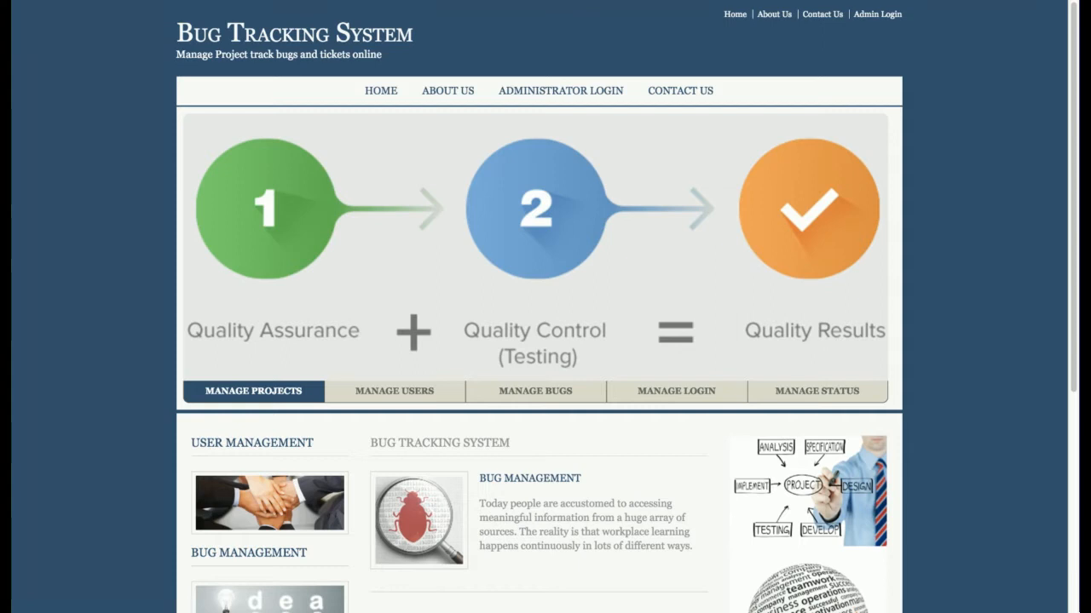
mouse_move(218, 583)
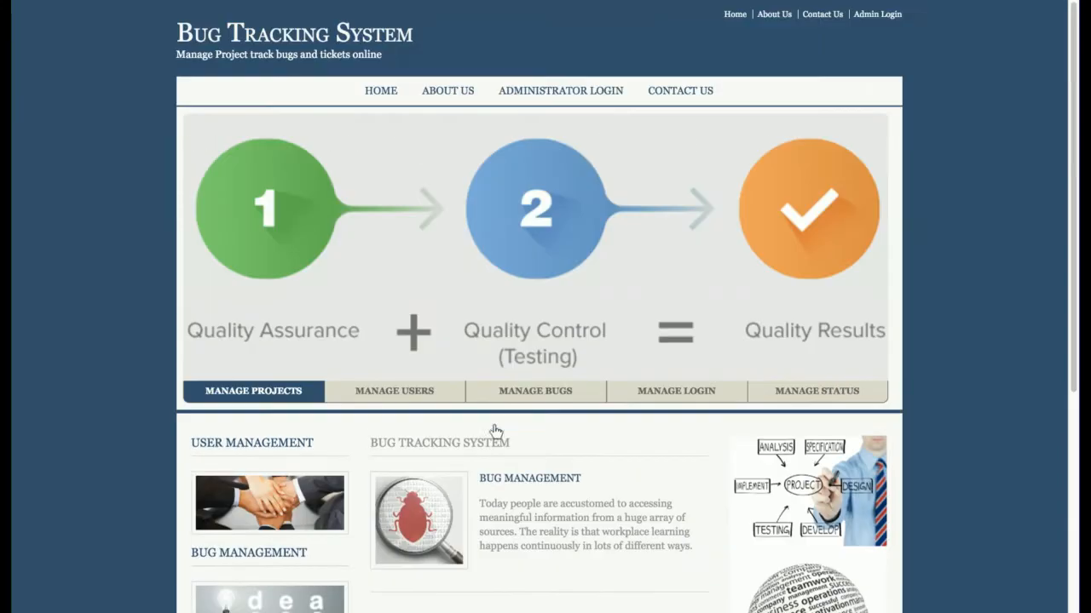
Browse the public home page and its banner slides about user management.
scroll("down", 3)
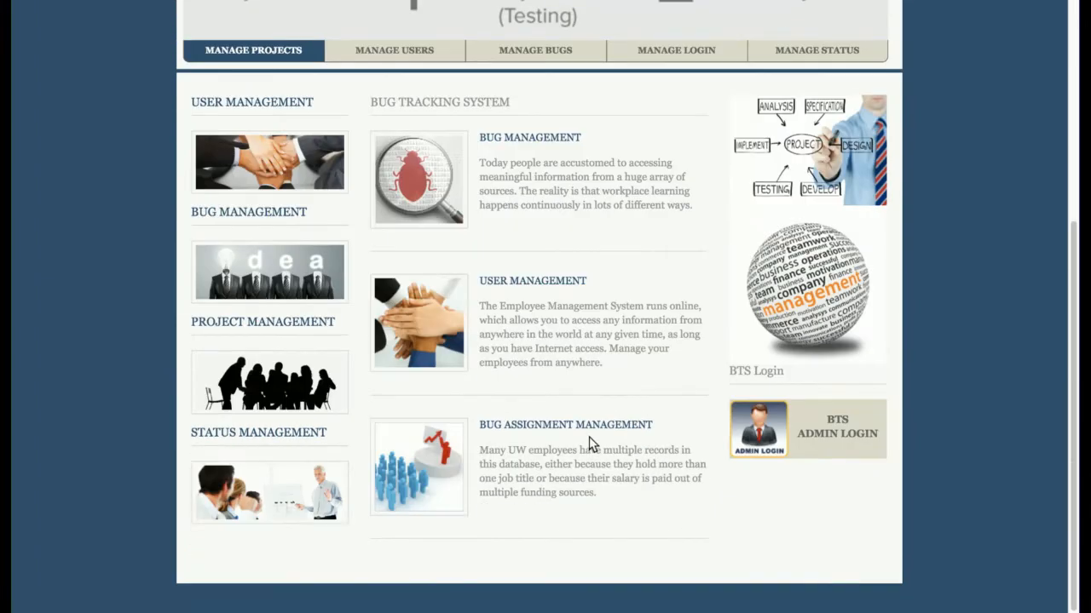
scroll("up", 3)
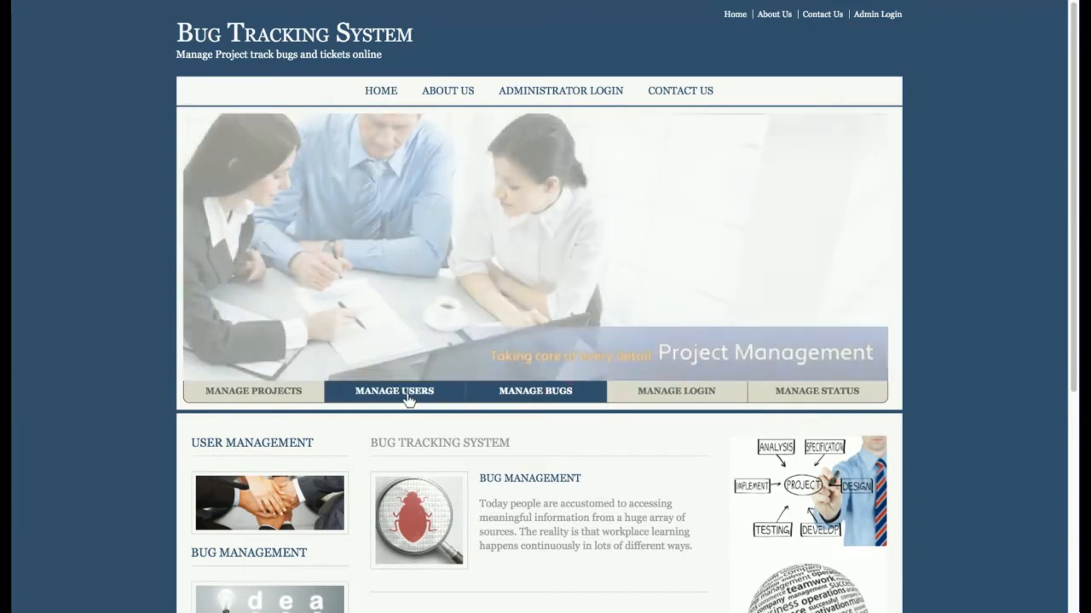
left_click(252, 390)
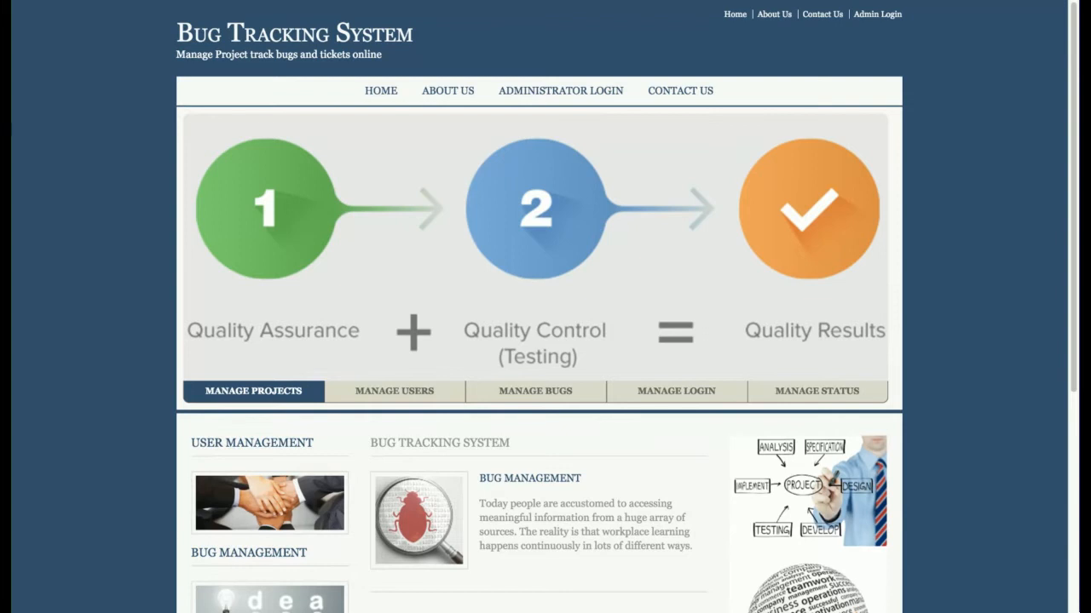
scroll("down", 3)
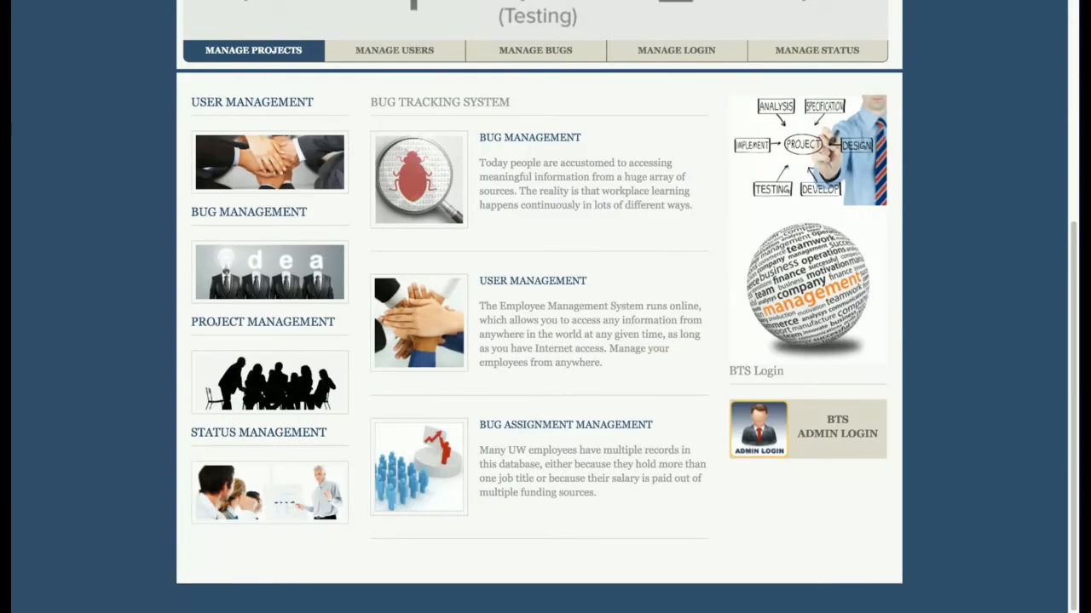
scroll("up", 3)
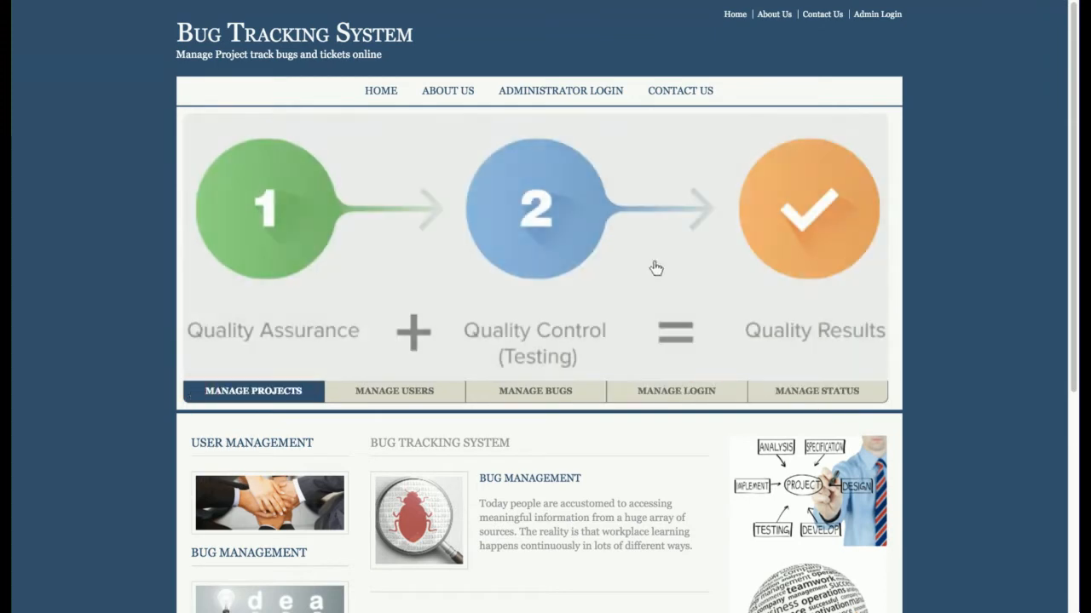
left_click(394, 390)
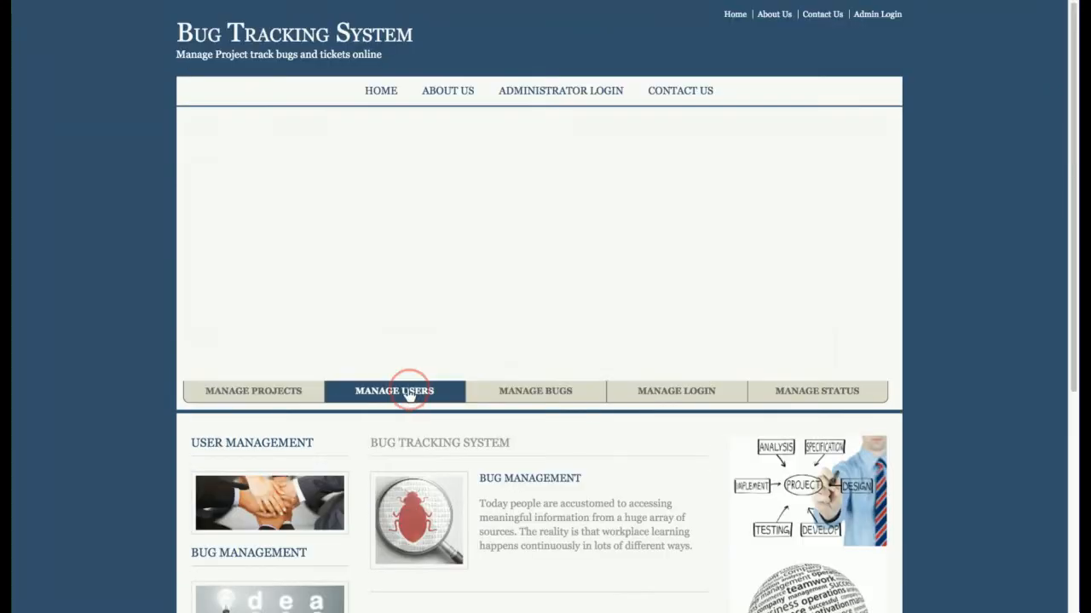
left_click(252, 390)
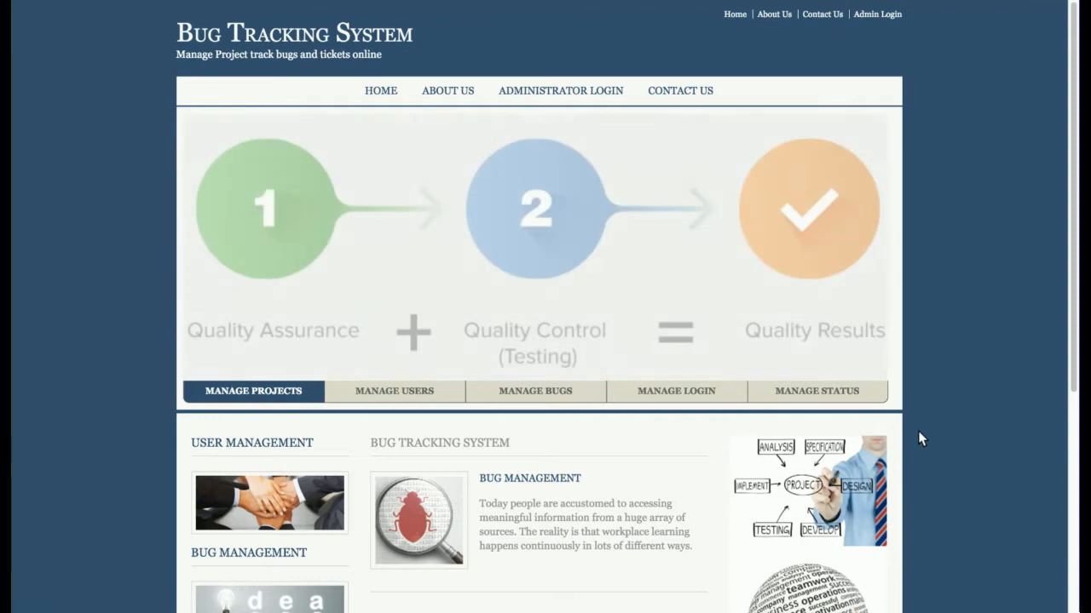
scroll("down", 3)
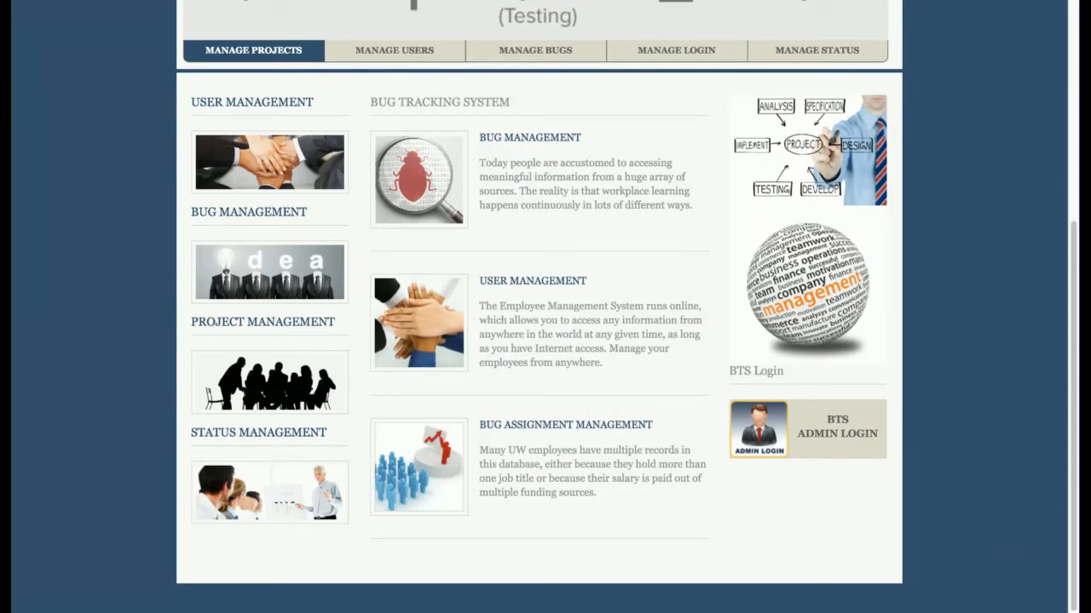
scroll("up", 3)
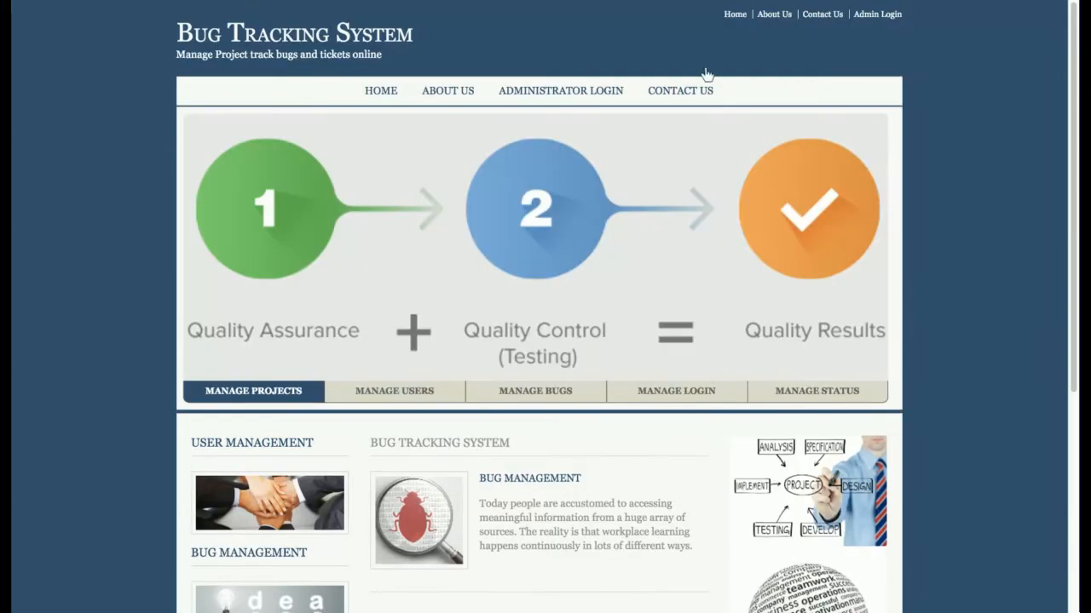
mouse_move(450, 97)
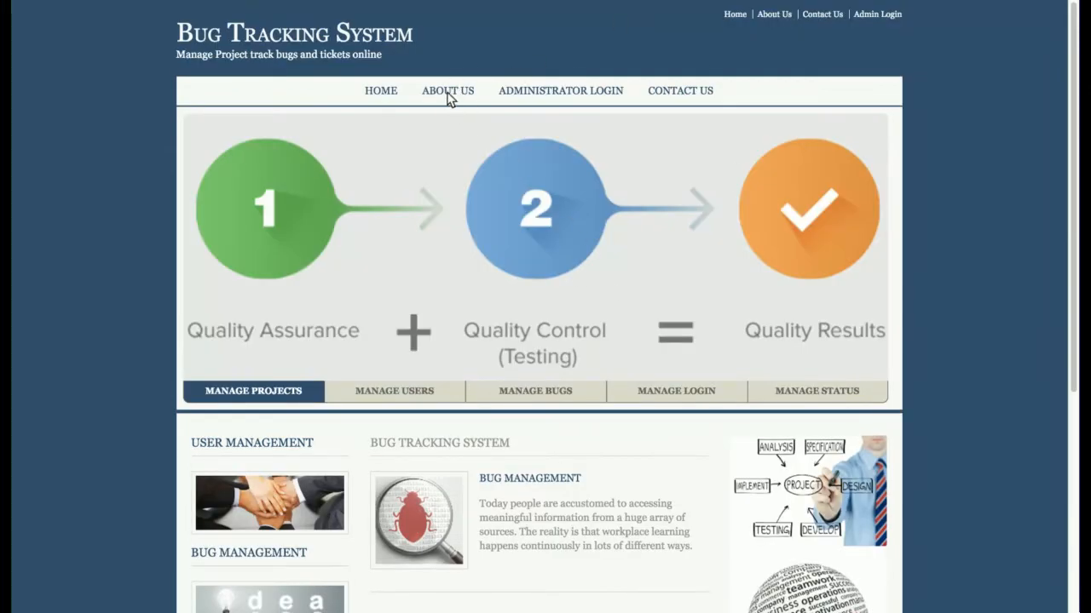
Visit the About, Admin Login and Contact pages, then return to the administrator sign-in form.
left_click(446, 90)
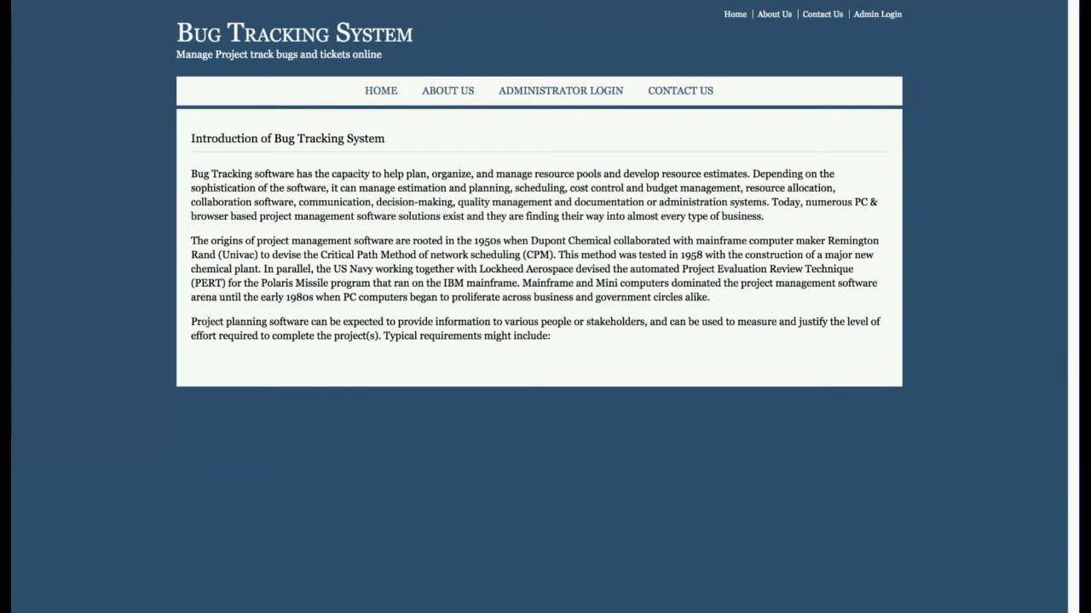
left_click(559, 90)
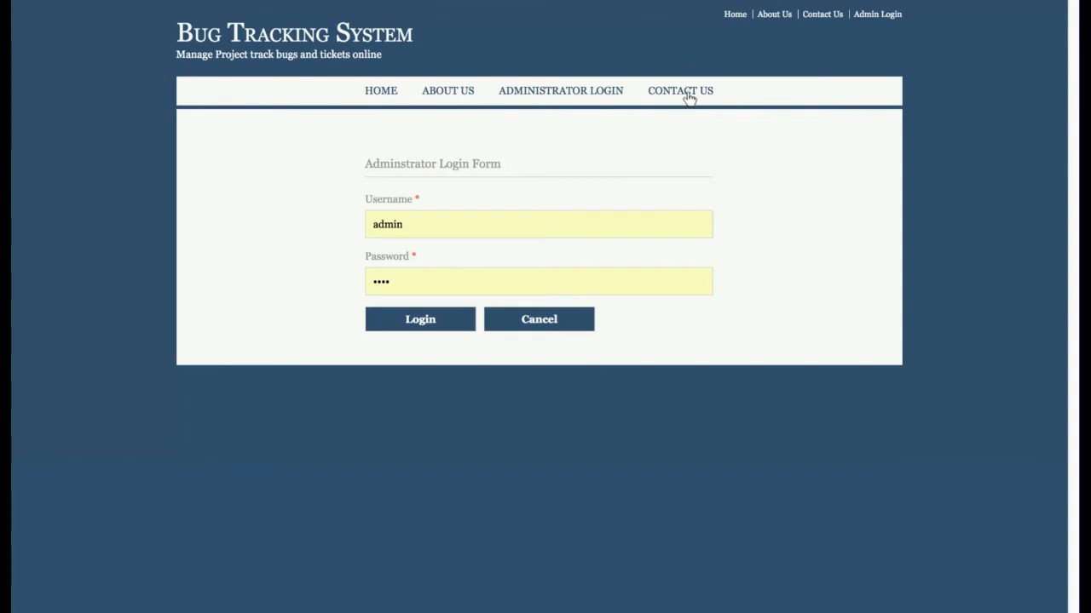
left_click(679, 90)
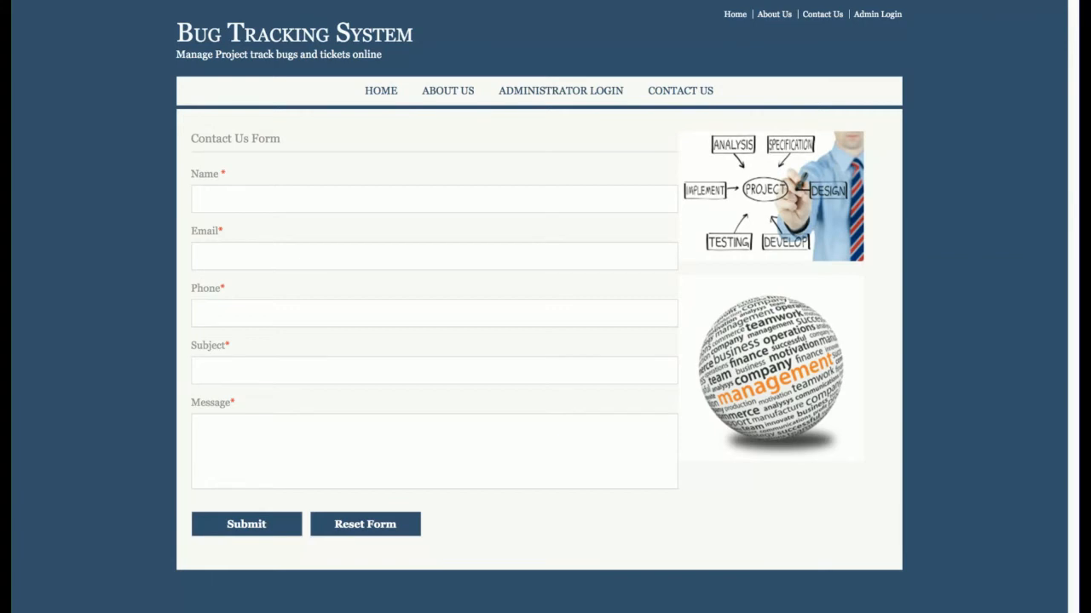
mouse_move(719, 157)
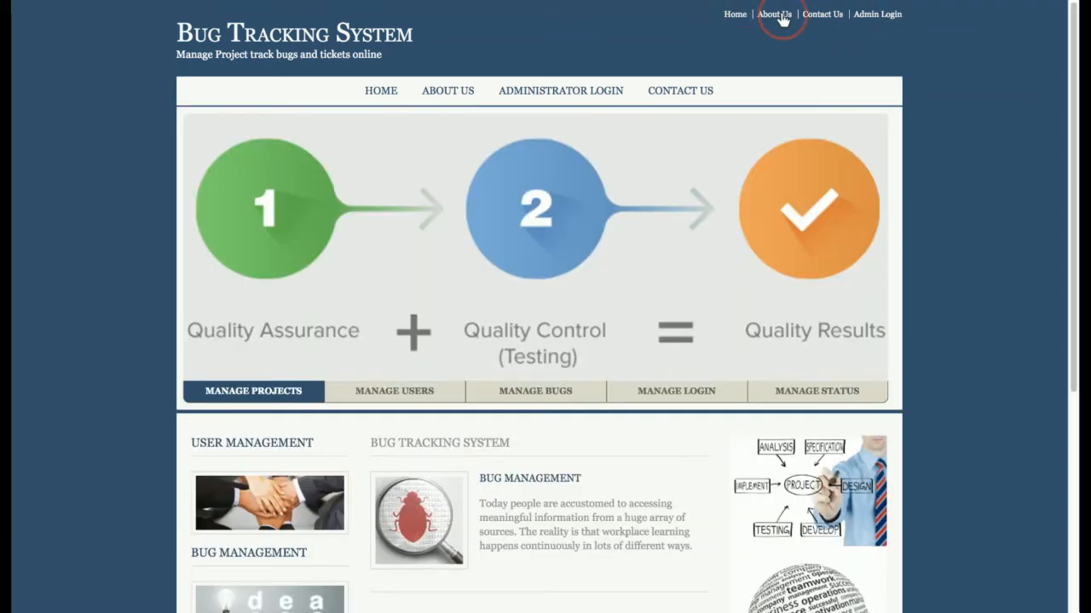
left_click(875, 13)
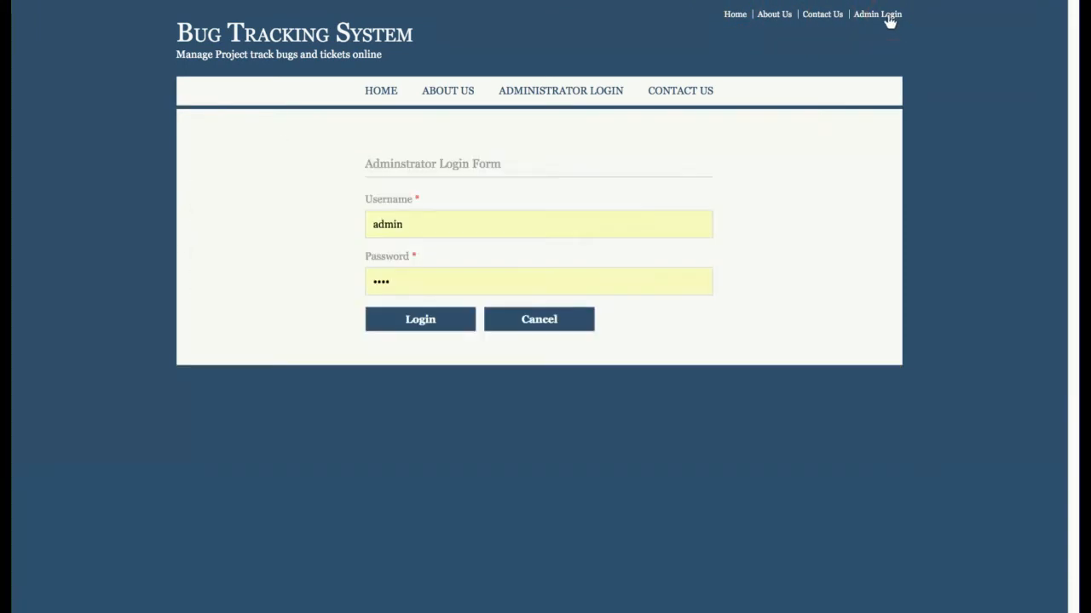
mouse_move(559, 91)
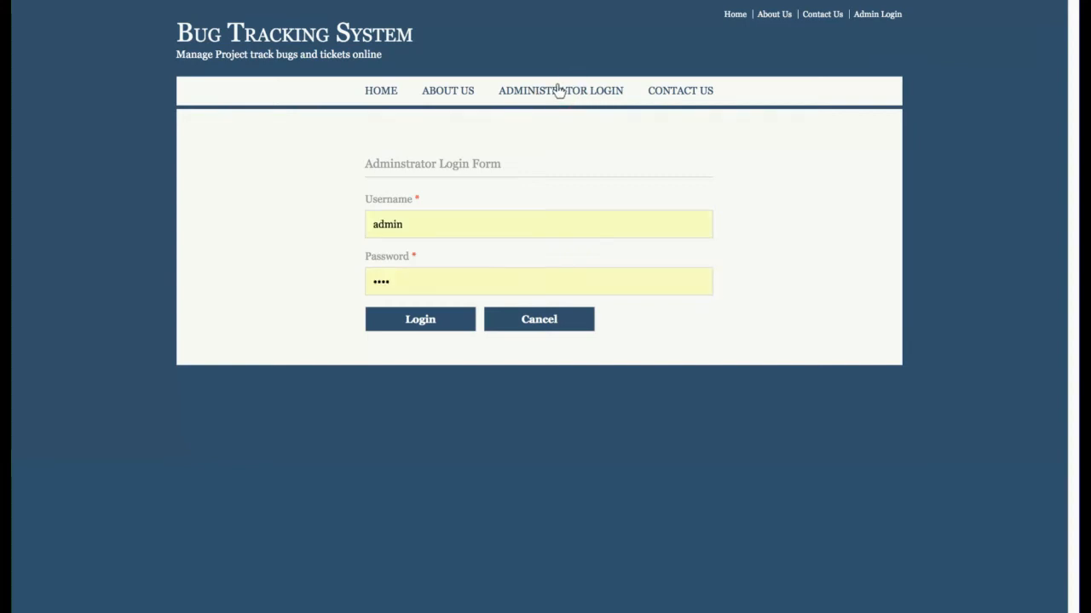
mouse_move(439, 222)
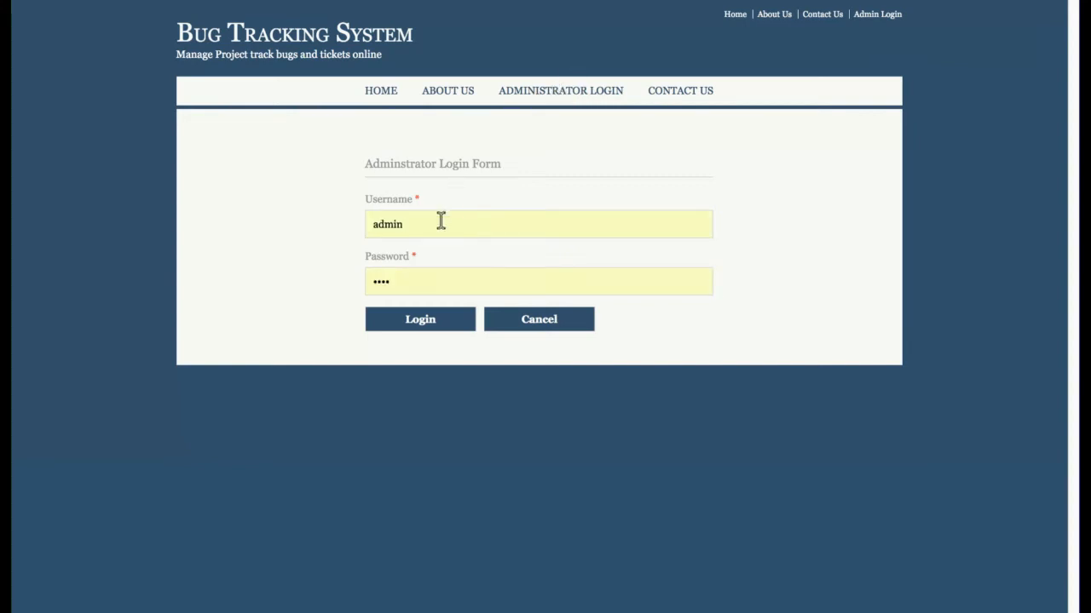
Attempt sign-in as admin12 to trigger the invalid user/password warning, then re-enter admin credentials.
type("12")
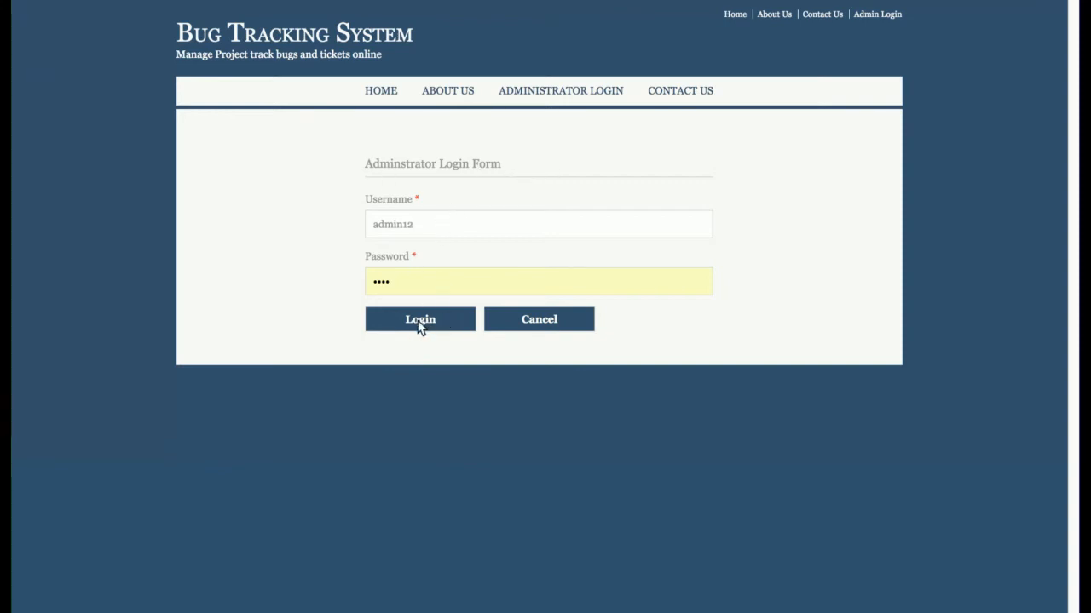
left_click(420, 318)
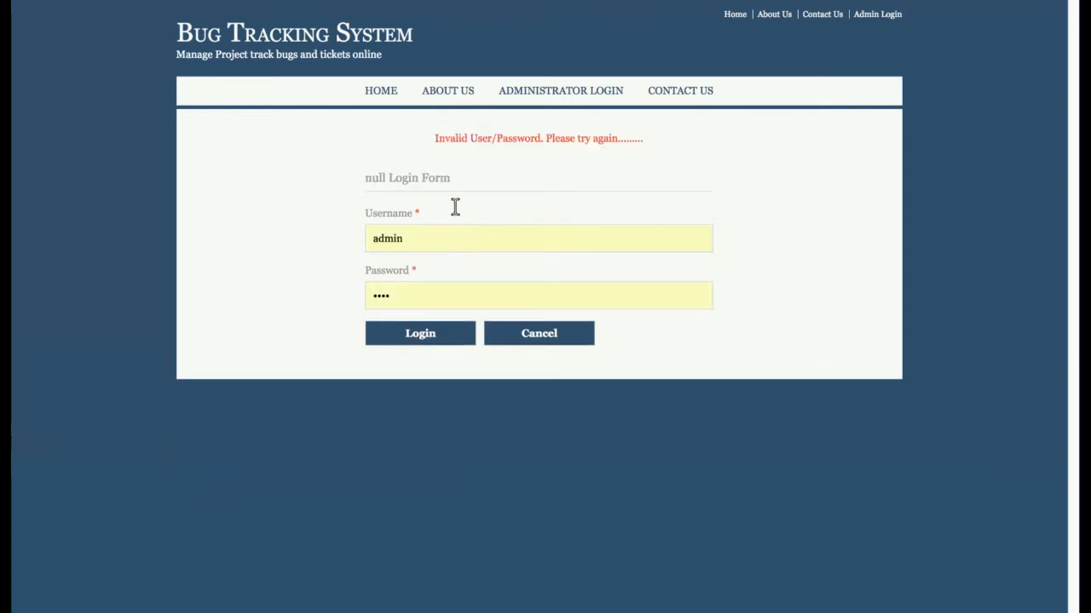
left_click(464, 239)
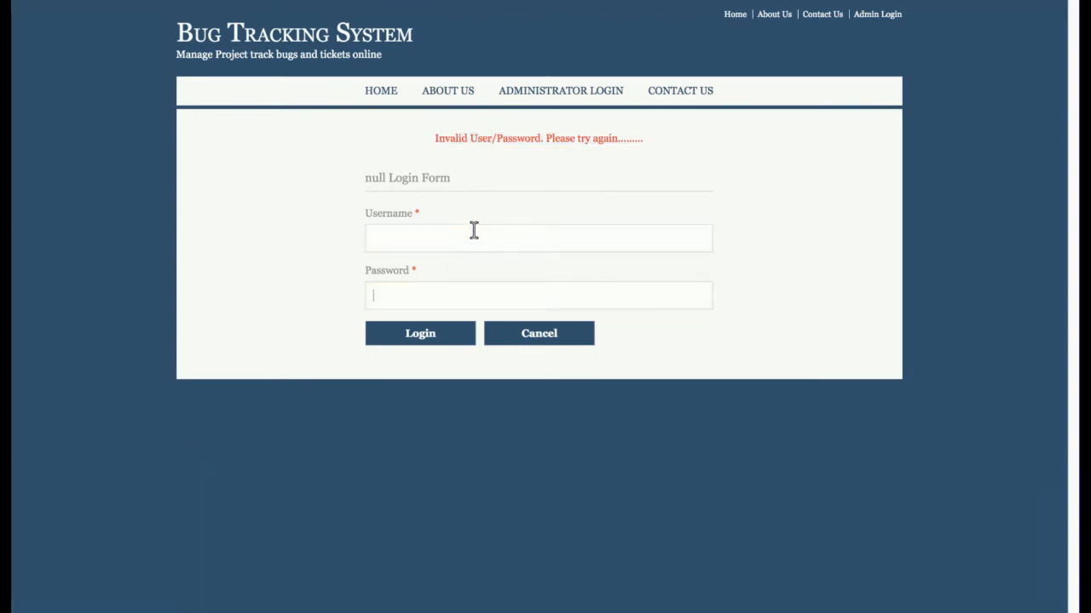
left_click(420, 332)
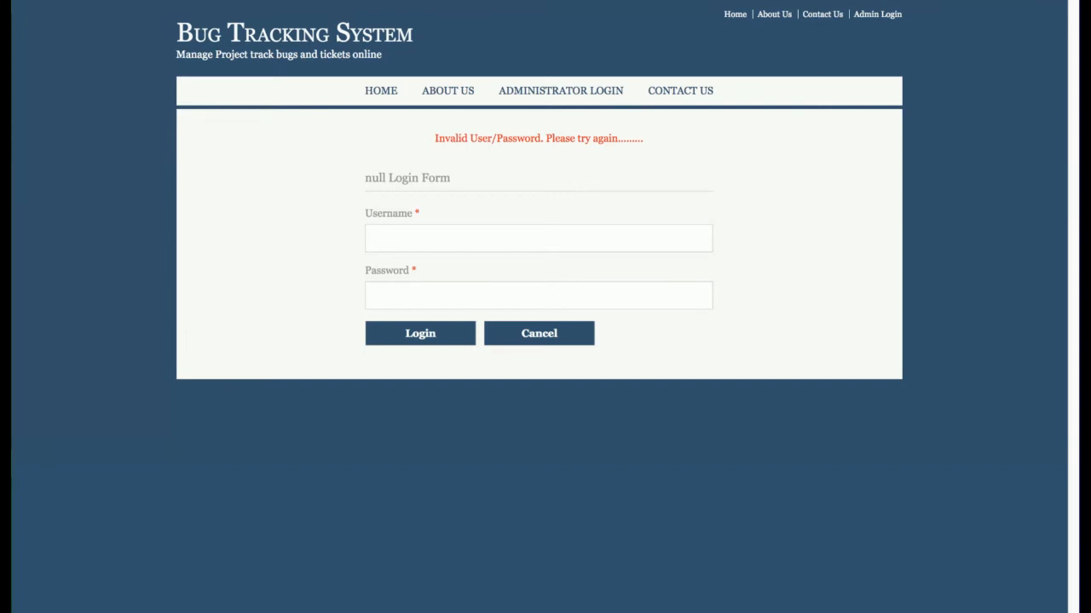
type("amin")
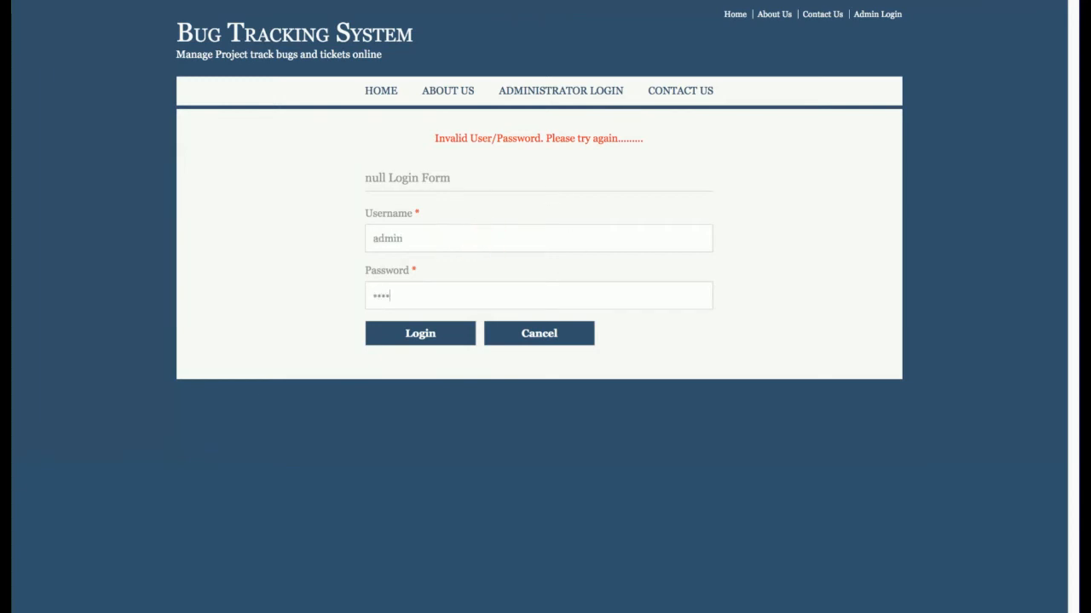
Sign in as administrator to reach the welcome dashboard with user, project, ticket and report options.
left_click(419, 333)
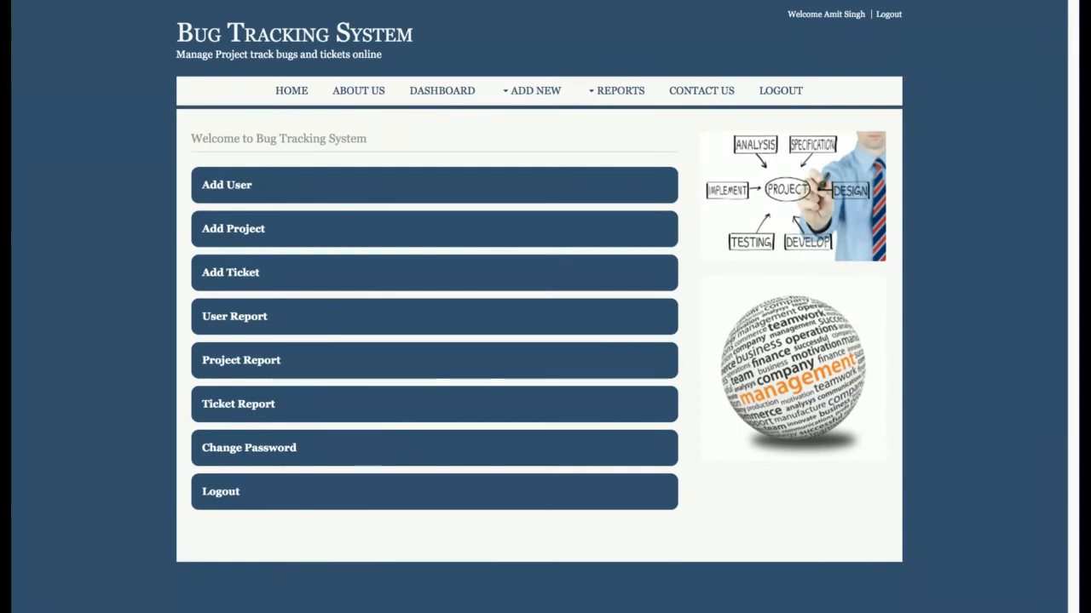
mouse_move(805, 94)
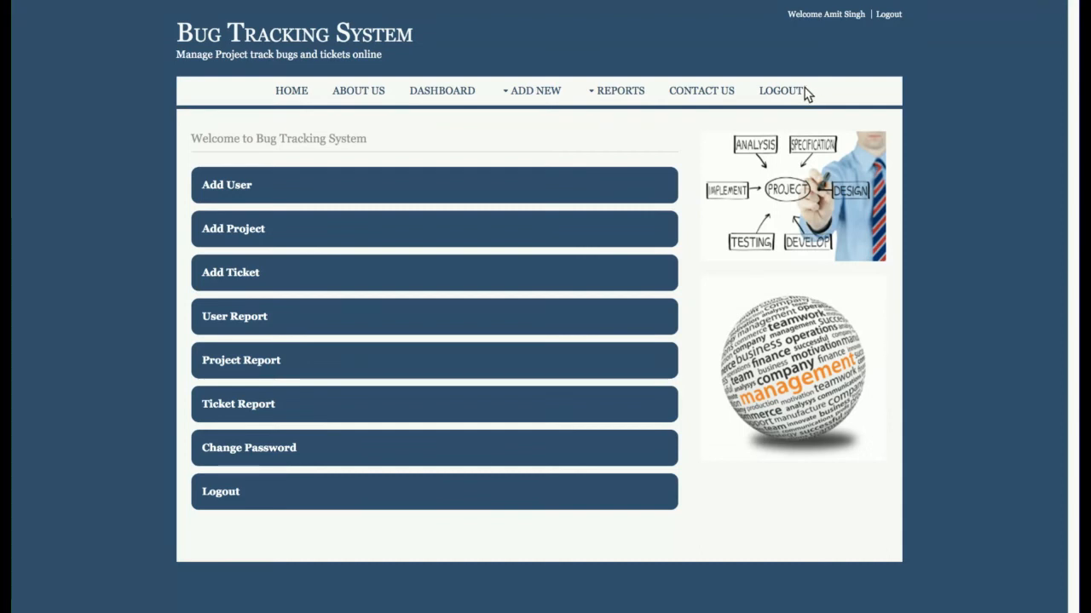
Log out to see the logout success message, then sign back in as administrator.
left_click(781, 90)
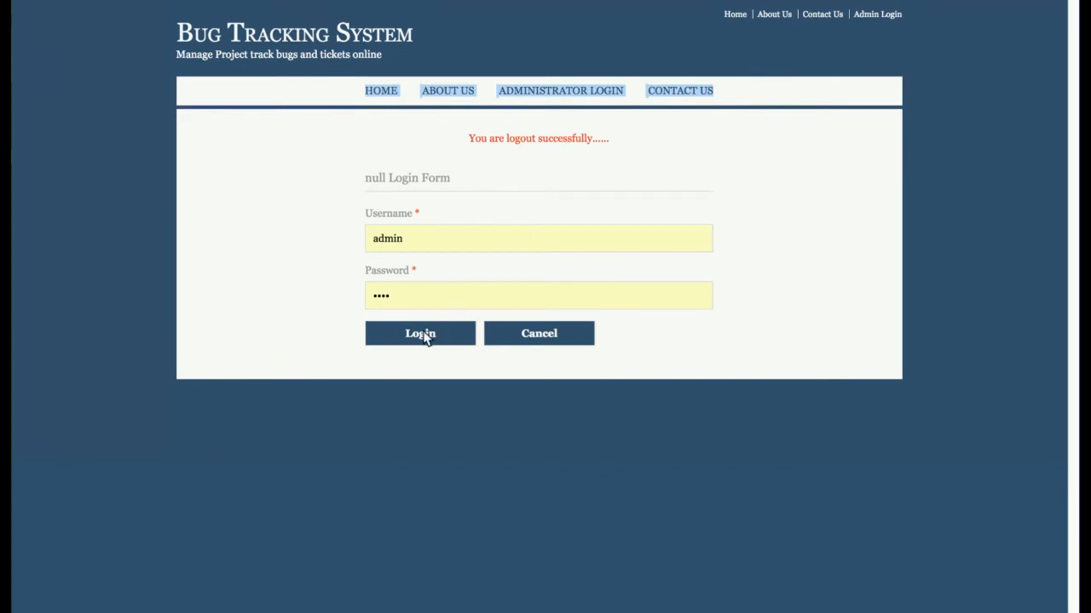
left_click(419, 333)
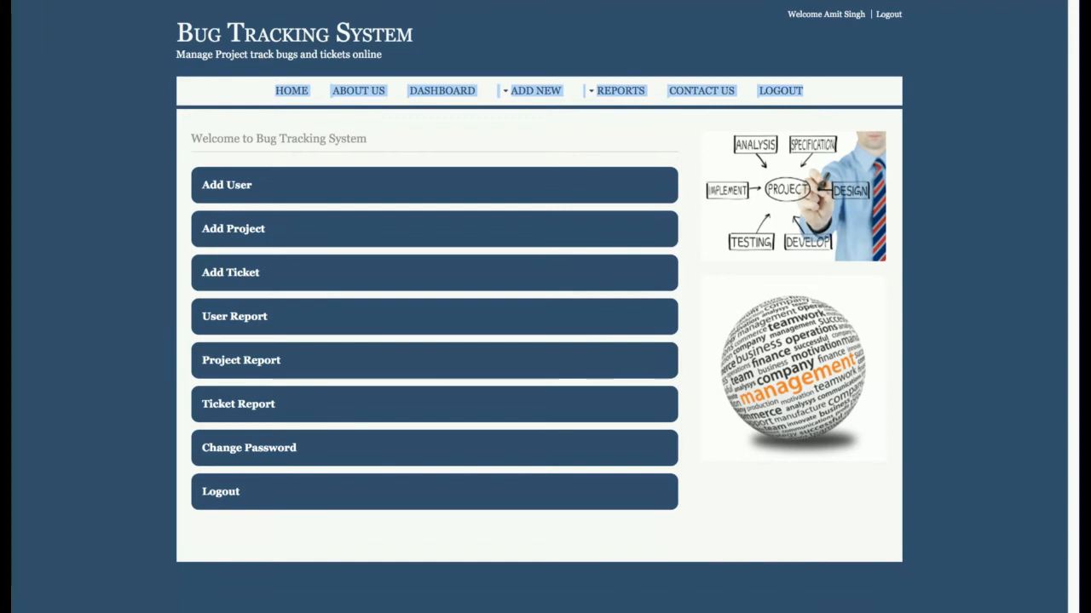
mouse_move(794, 68)
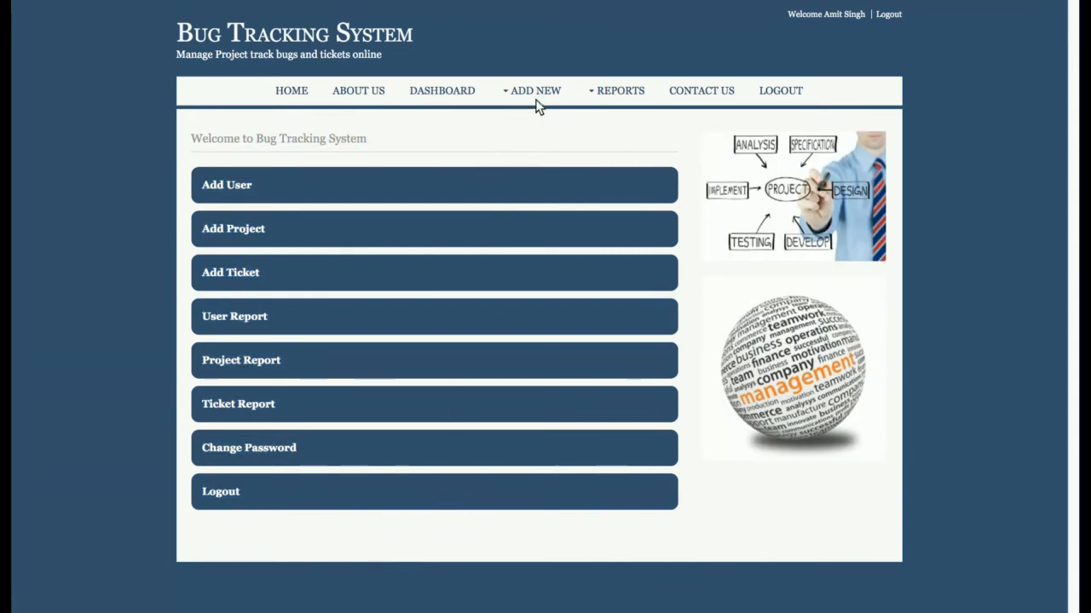
View the blank Add User registration form, then the blank Add Projects form via the Add New menu.
left_click(620, 90)
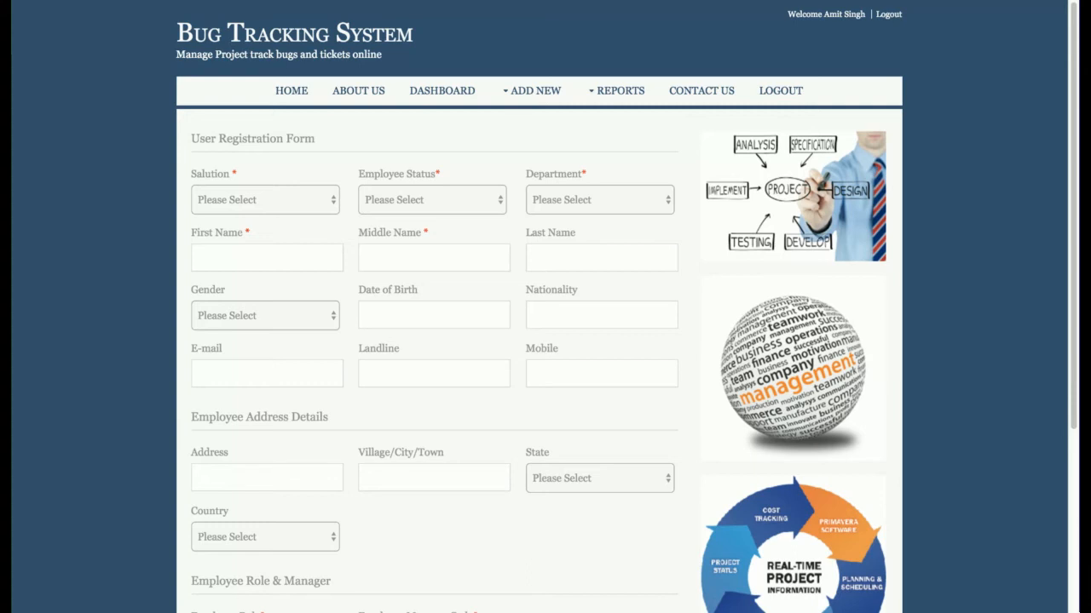
scroll("down", 3)
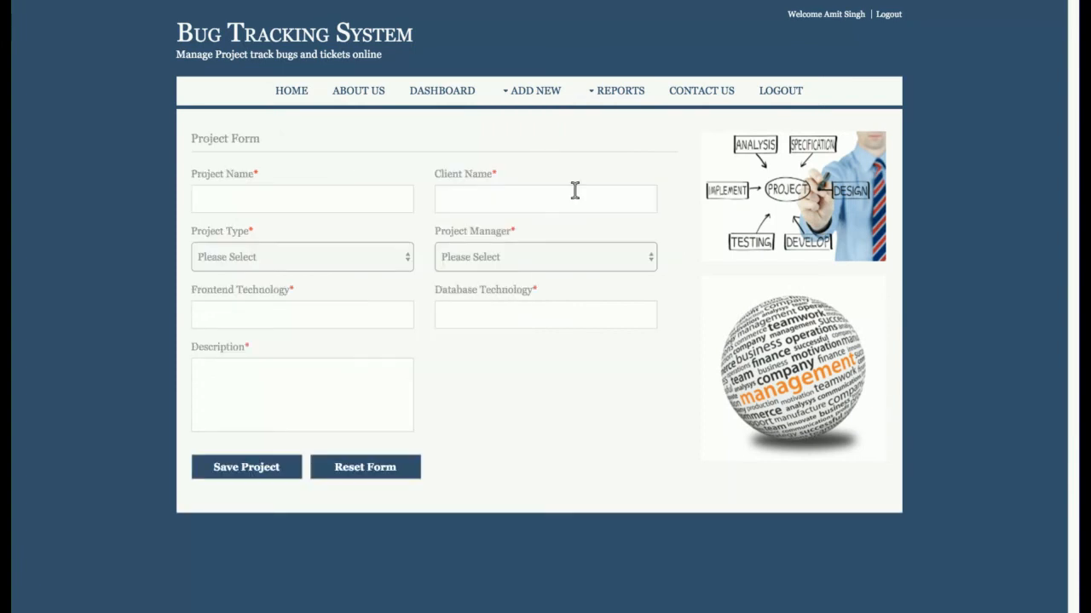
mouse_move(574, 190)
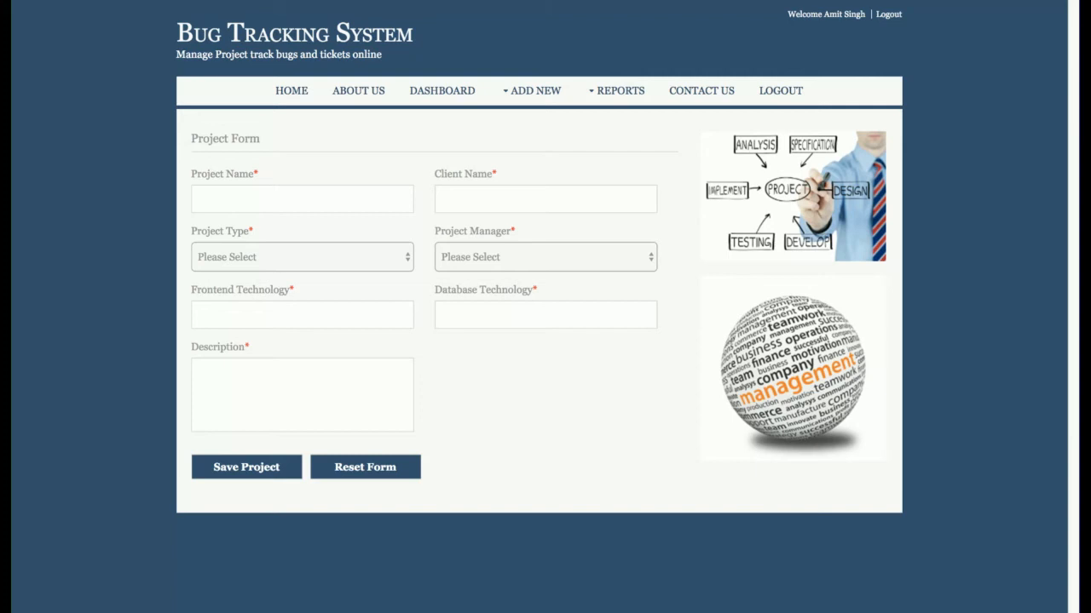
left_click(535, 90)
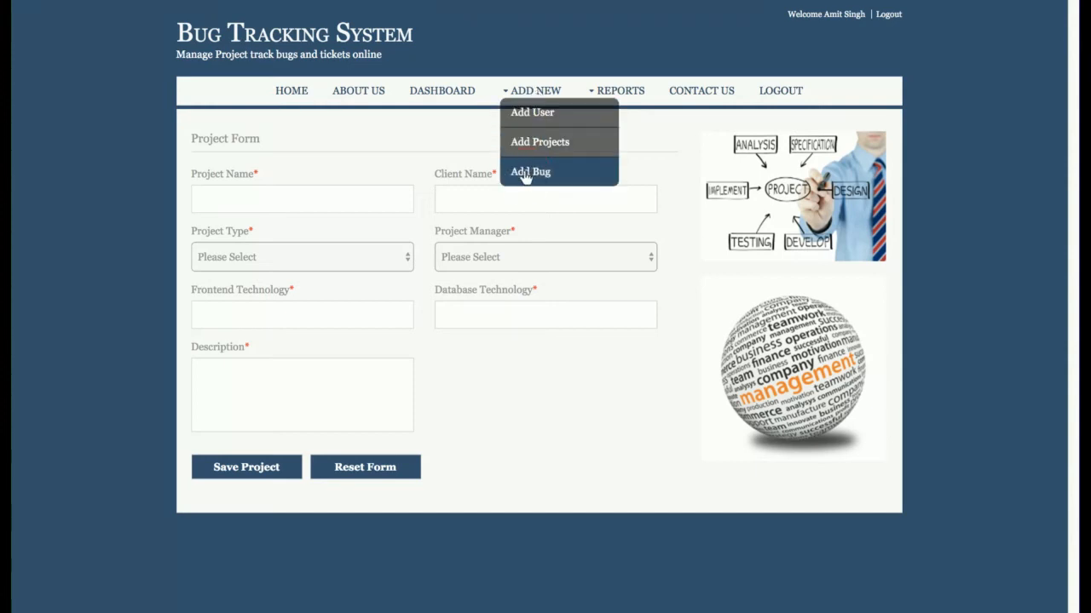
Start a new bug for Project Management System assigned to employee 1003.
left_click(528, 171)
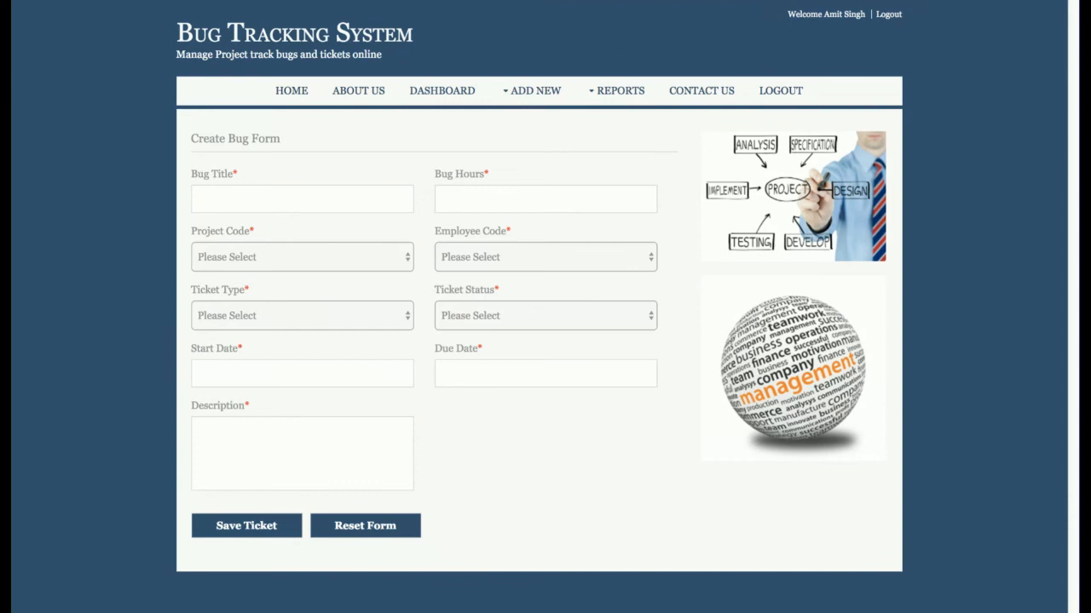
left_click(302, 256)
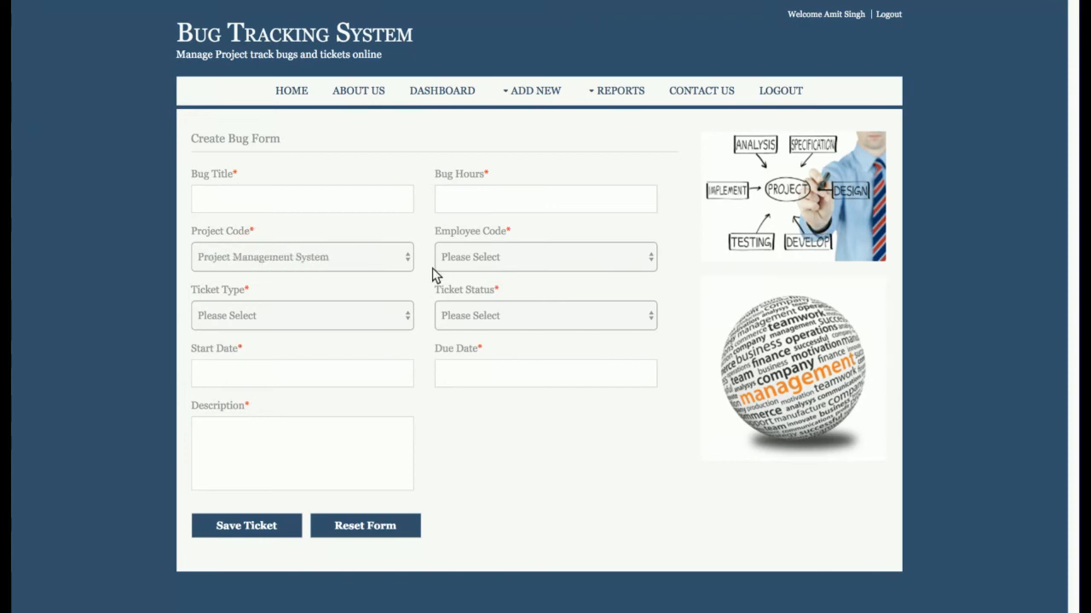
left_click(545, 256)
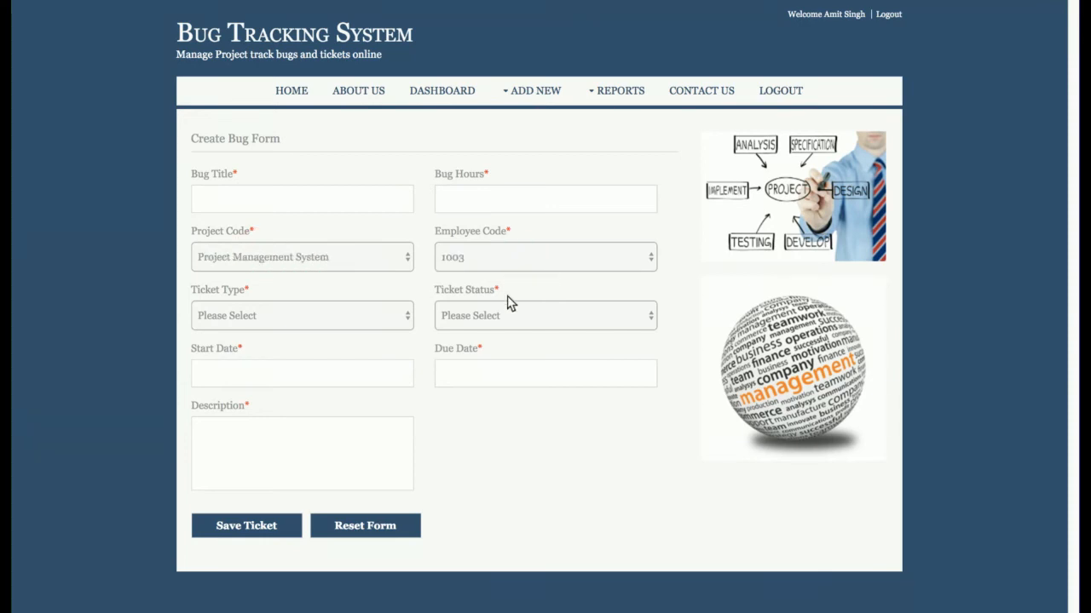
mouse_move(508, 269)
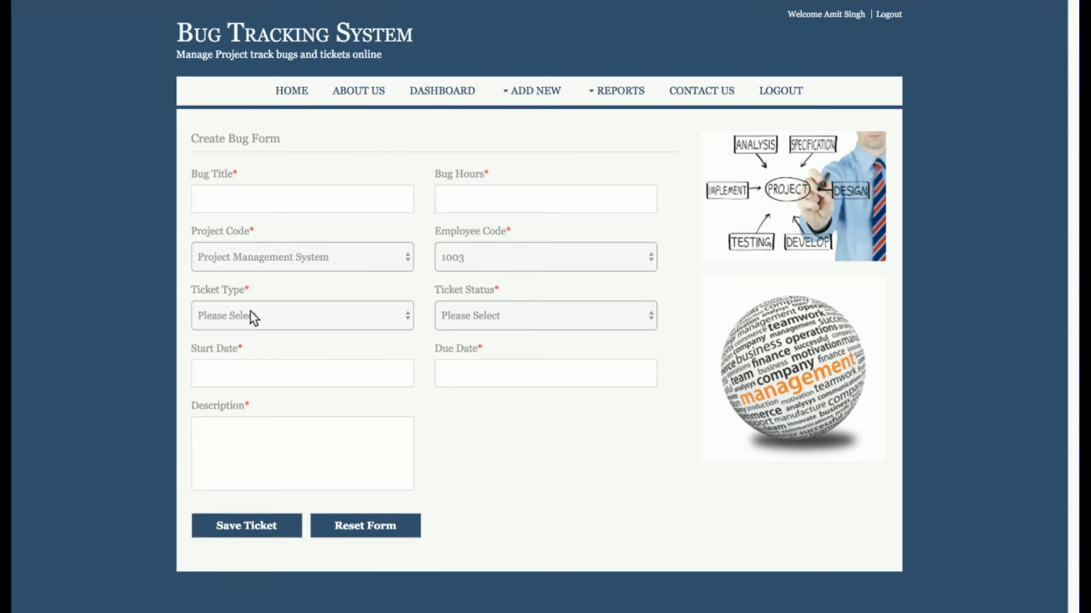
Set ticket type New Functionality and cycle the status through In Progress and QA Assigned to UAT Release.
left_click(302, 315)
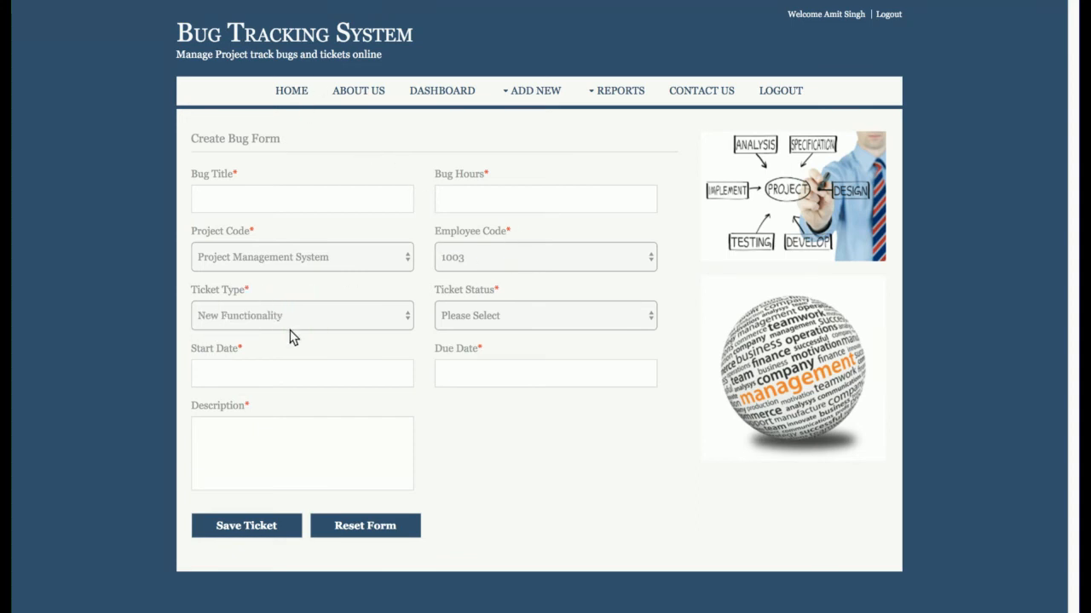
left_click(545, 315)
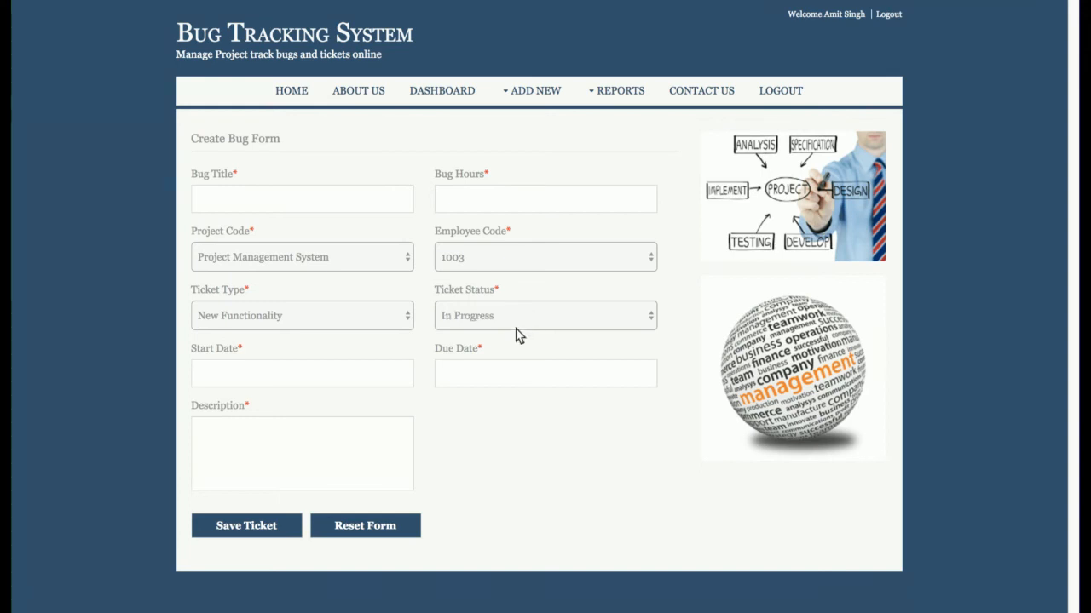
left_click(545, 315)
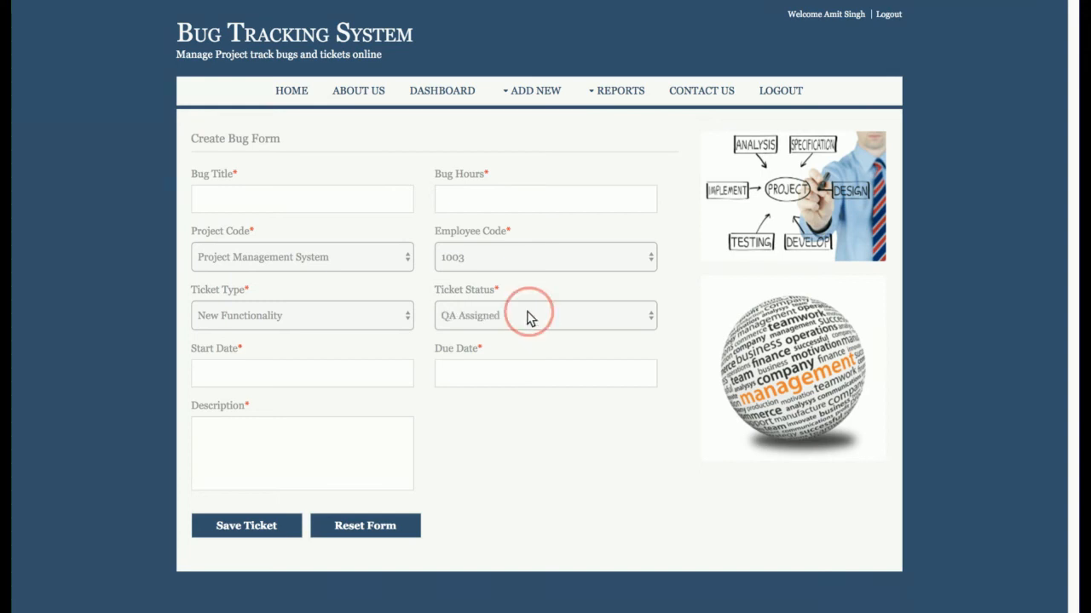
left_click(545, 315)
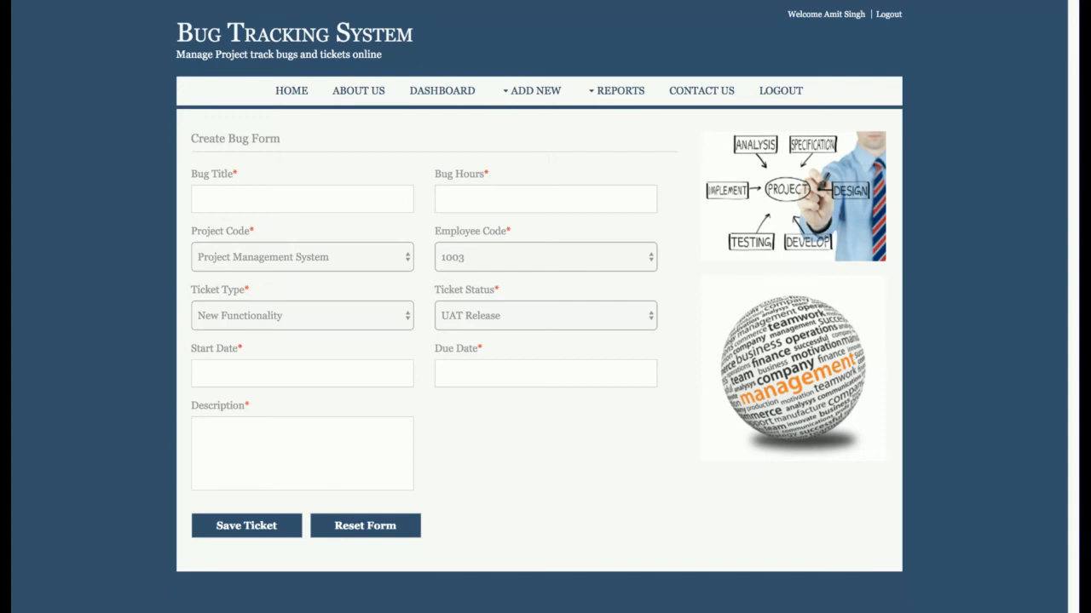
mouse_move(559, 257)
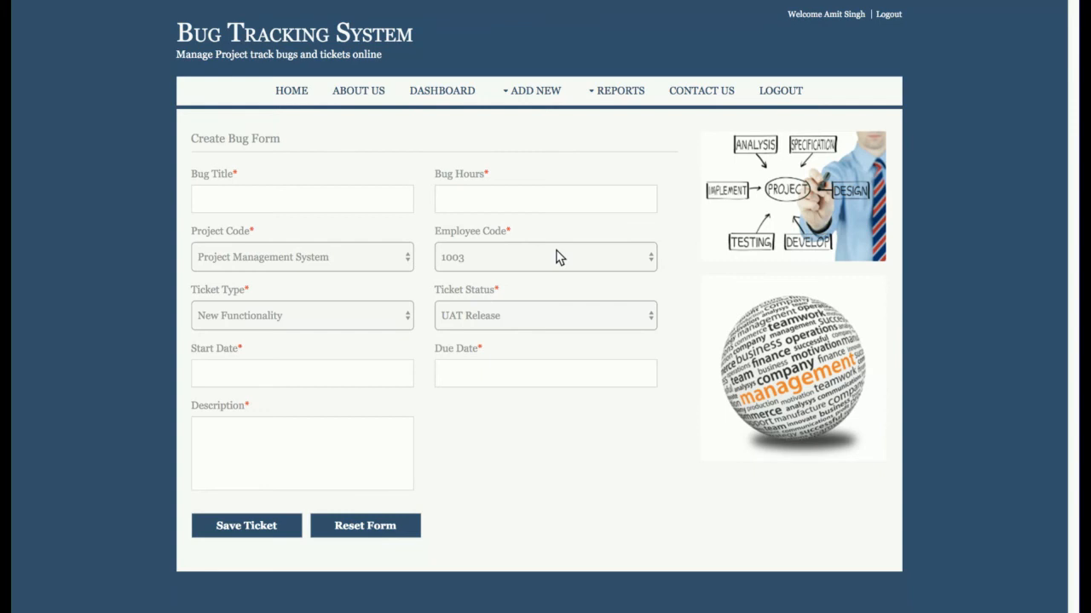
Review the User Report, open employee 1001 for editing, then view the Project Report.
left_click(535, 90)
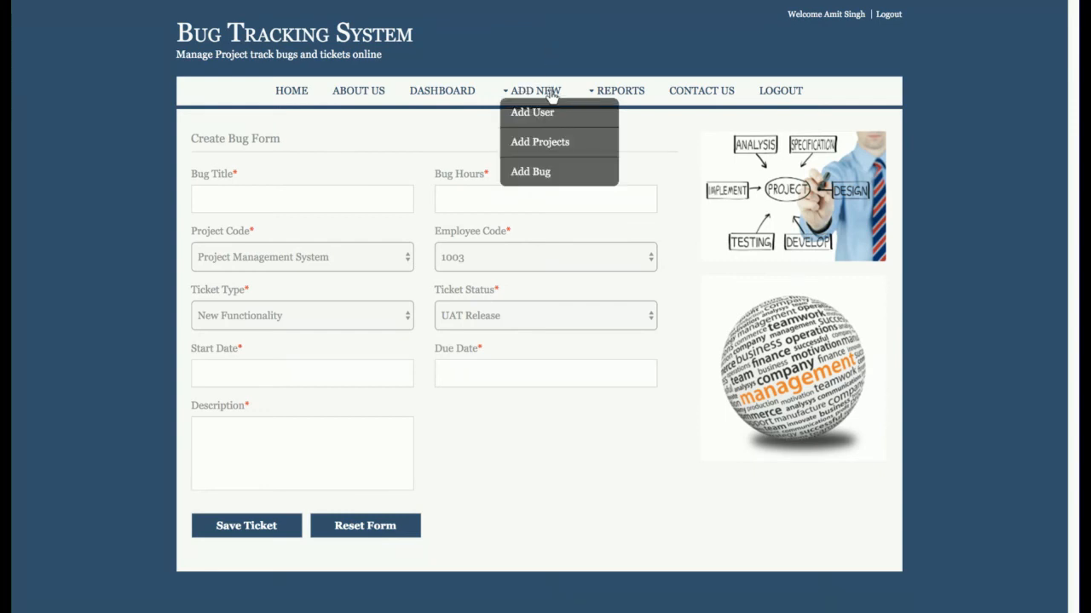
left_click(532, 113)
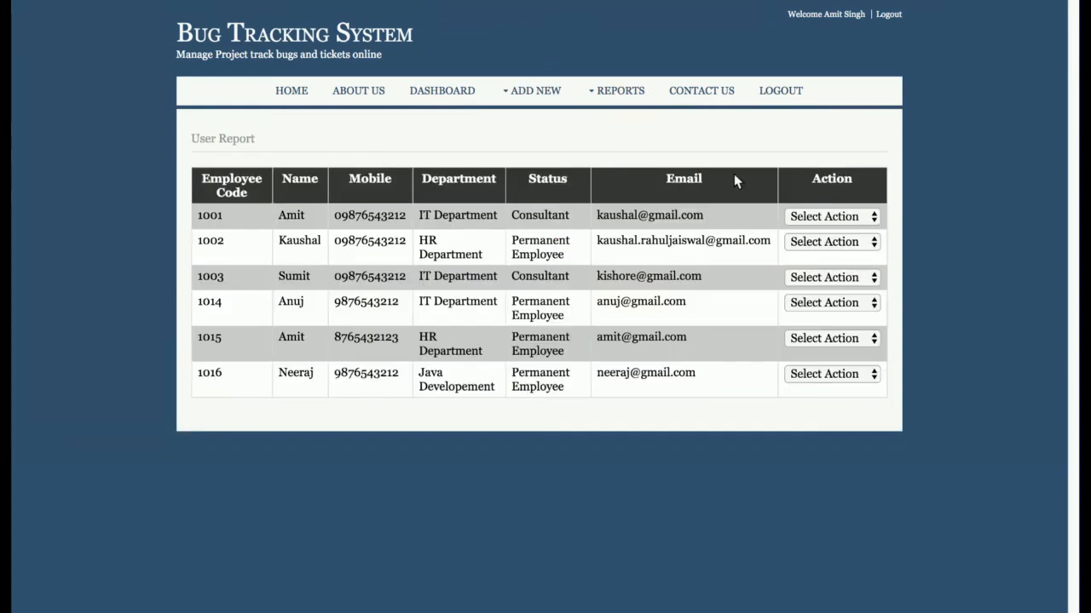
left_click(832, 215)
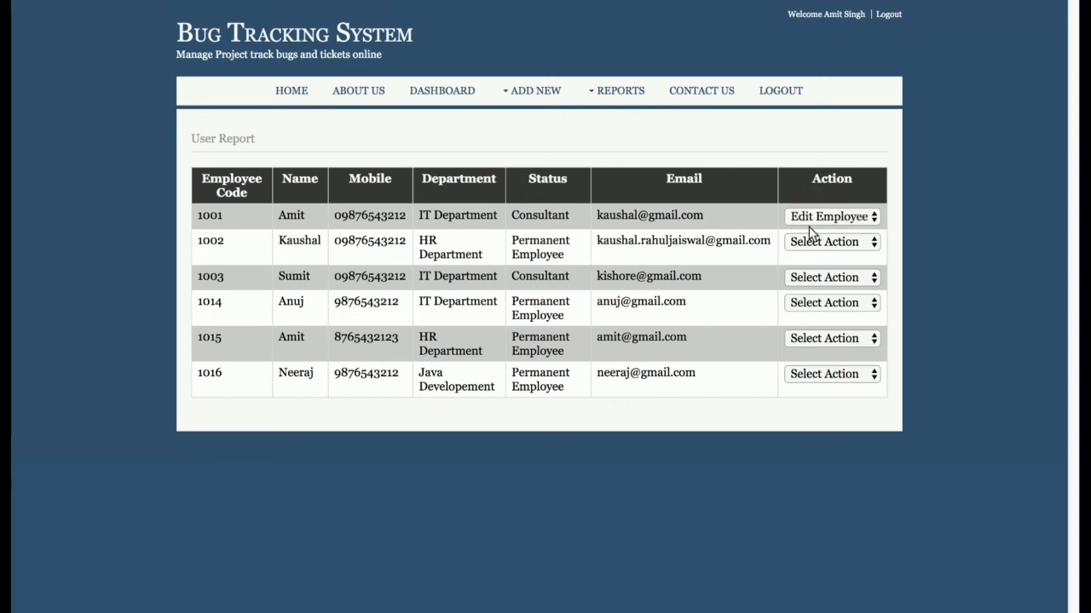
left_click(828, 215)
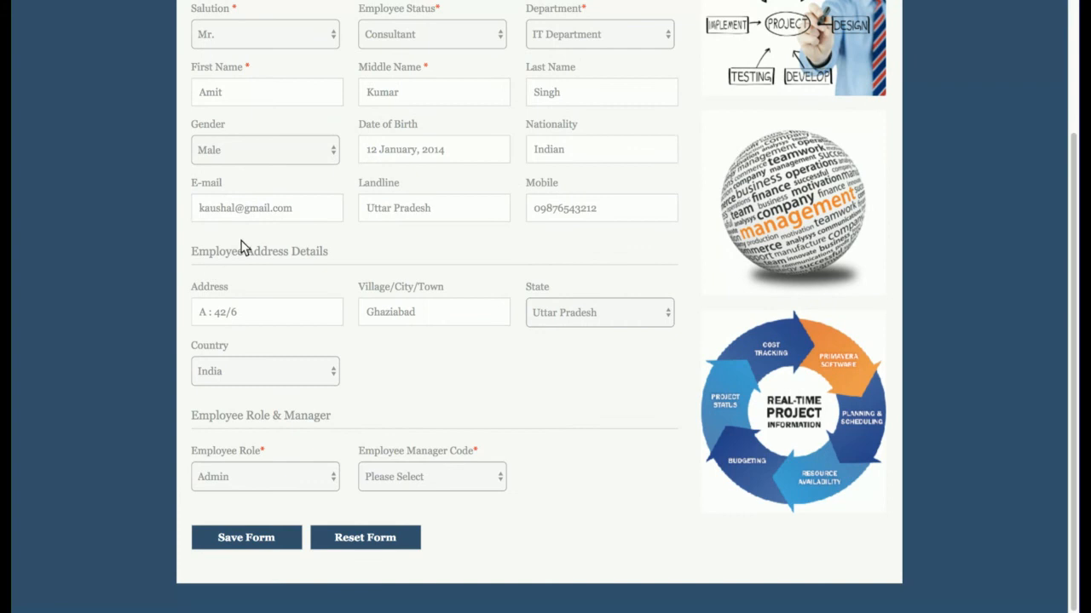
left_click(621, 90)
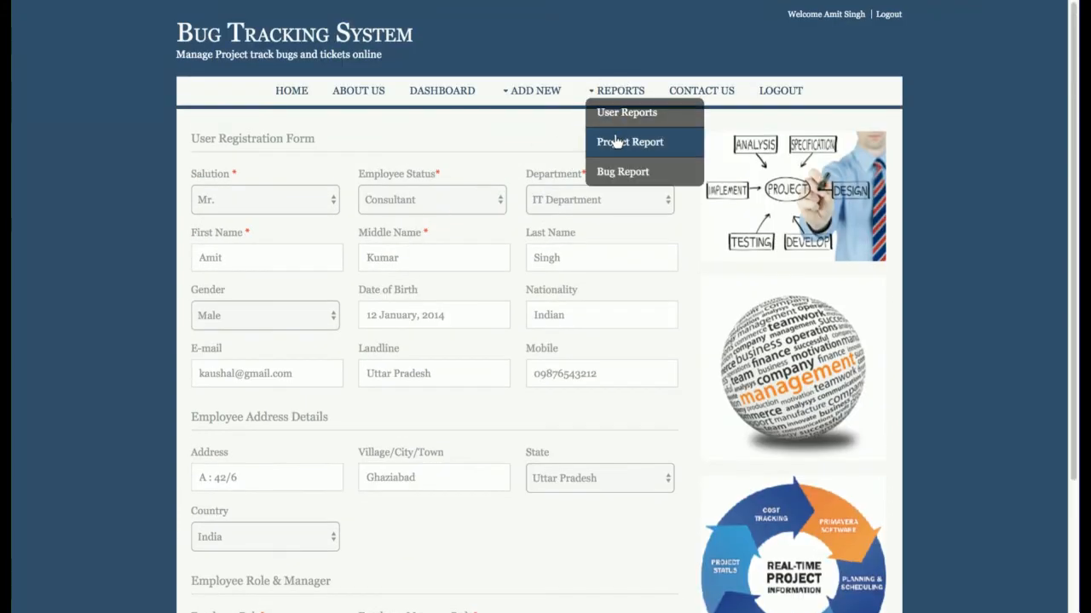
left_click(630, 141)
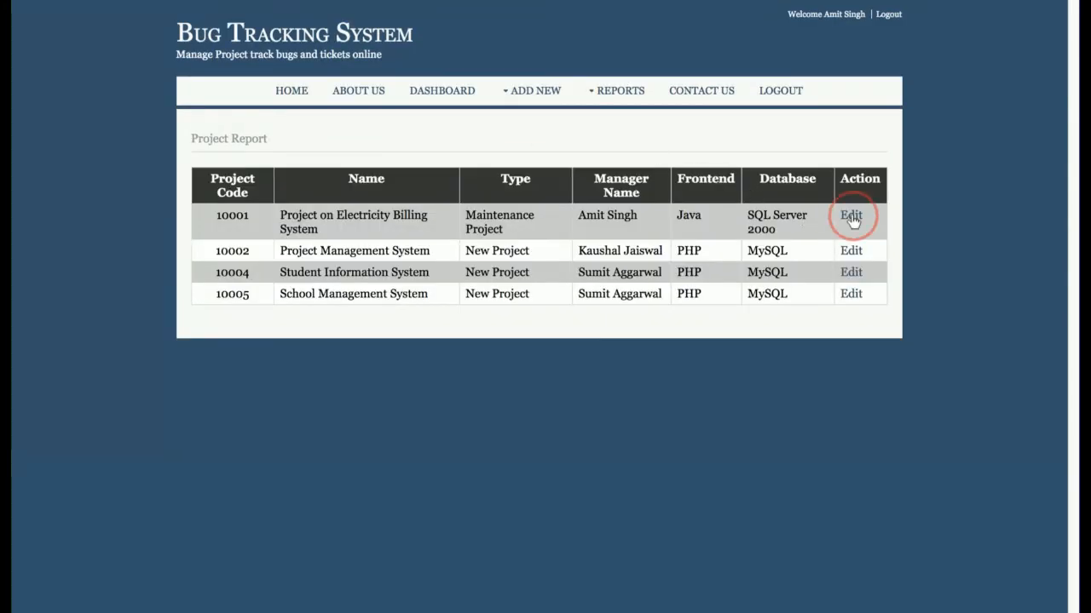
Edit bug 1 'Bug in Employee Add' from the Bug Report and save it, confirming Ticket Updated Successfully.
left_click(850, 214)
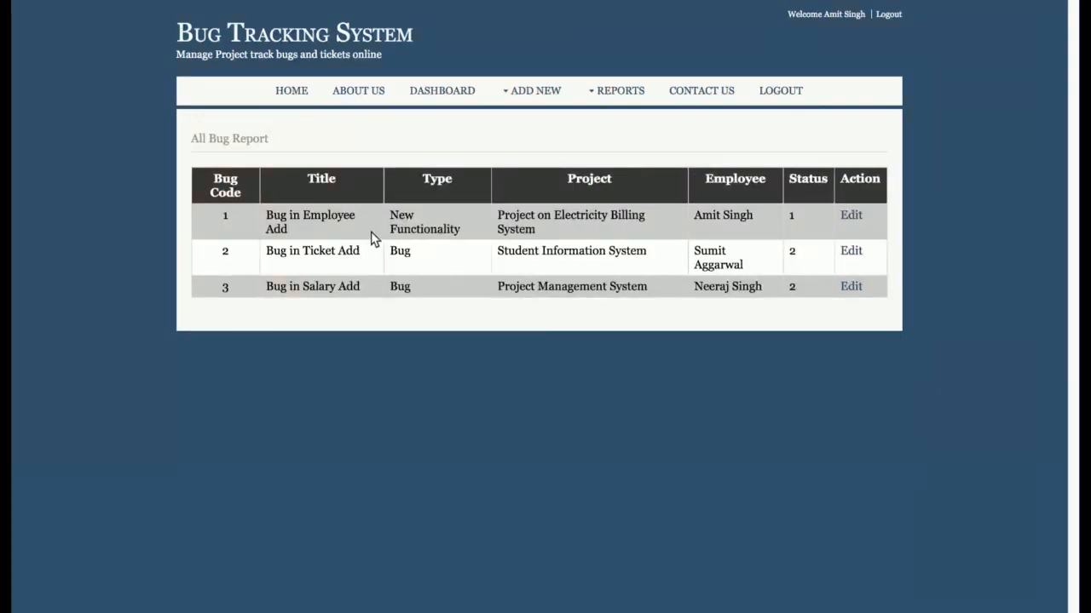
left_click(851, 214)
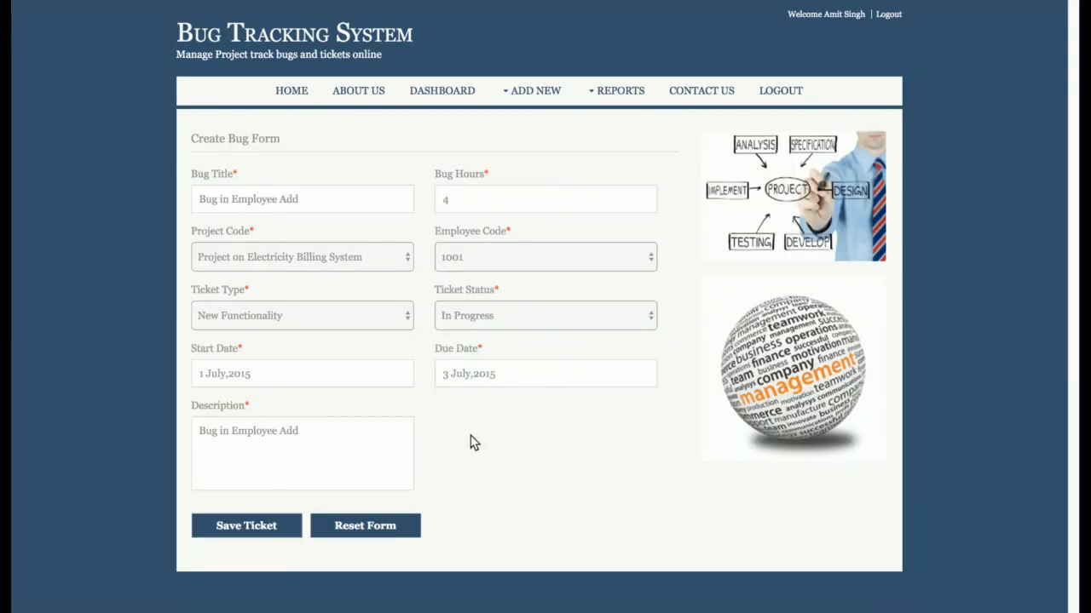
left_click(245, 525)
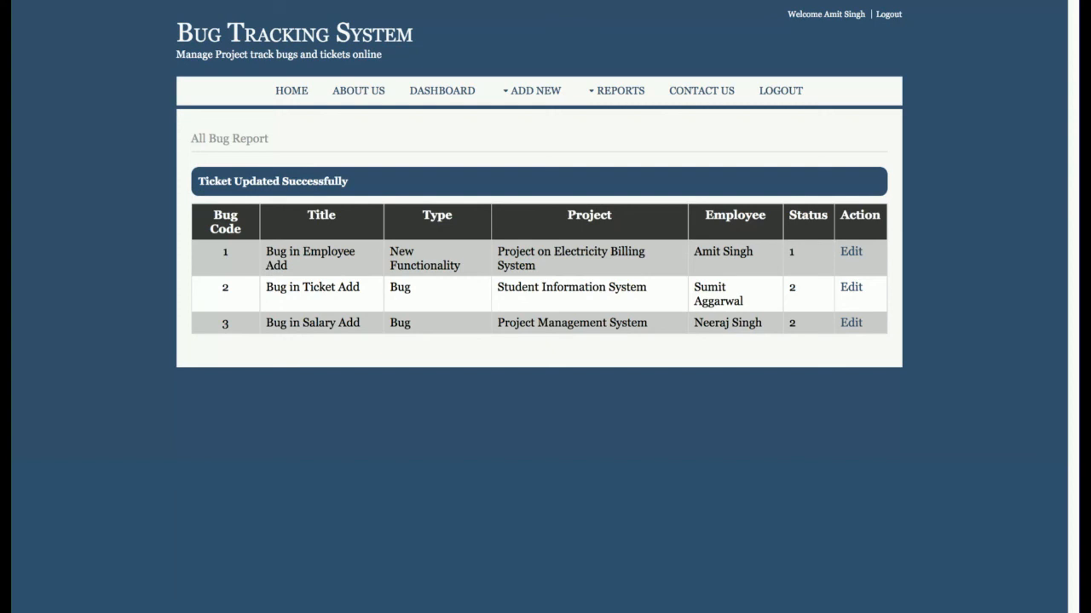
mouse_move(780, 90)
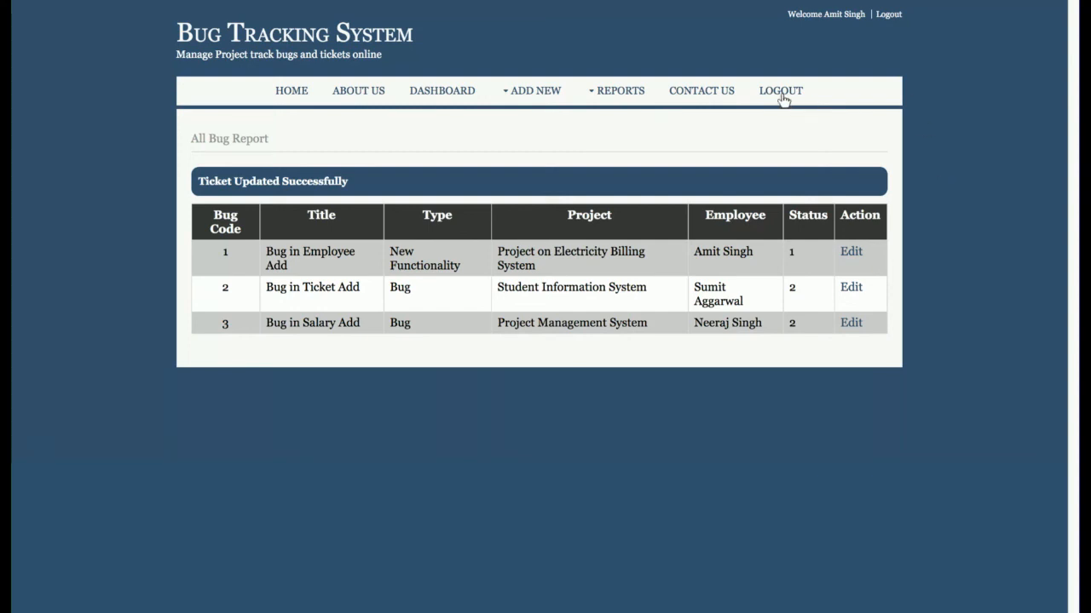
Log the admin out, returning to the public home page with the Quality Assurance banner.
left_click(781, 90)
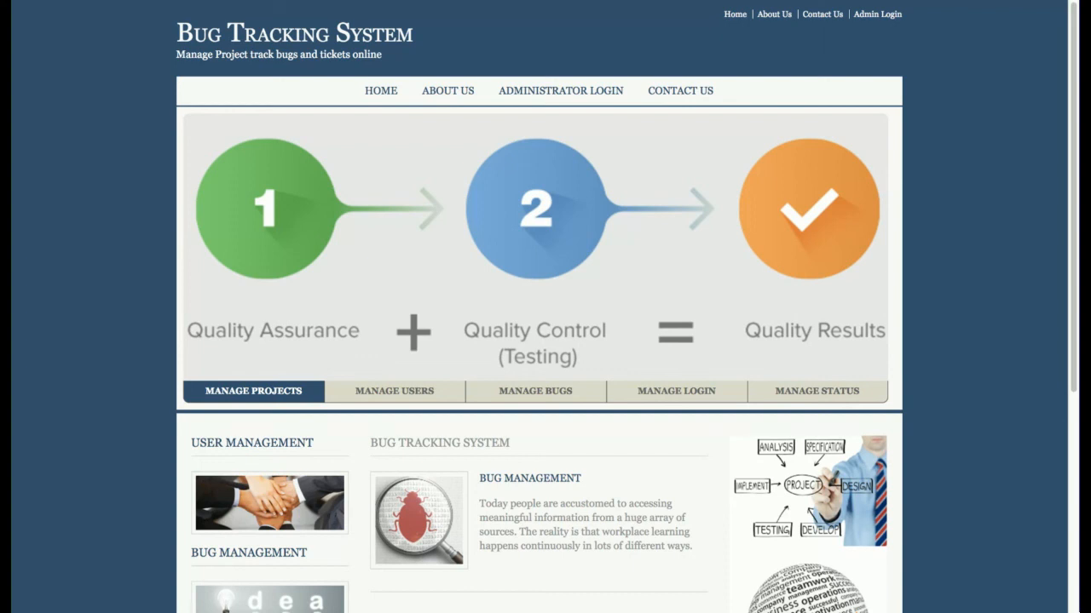
mouse_move(835, 10)
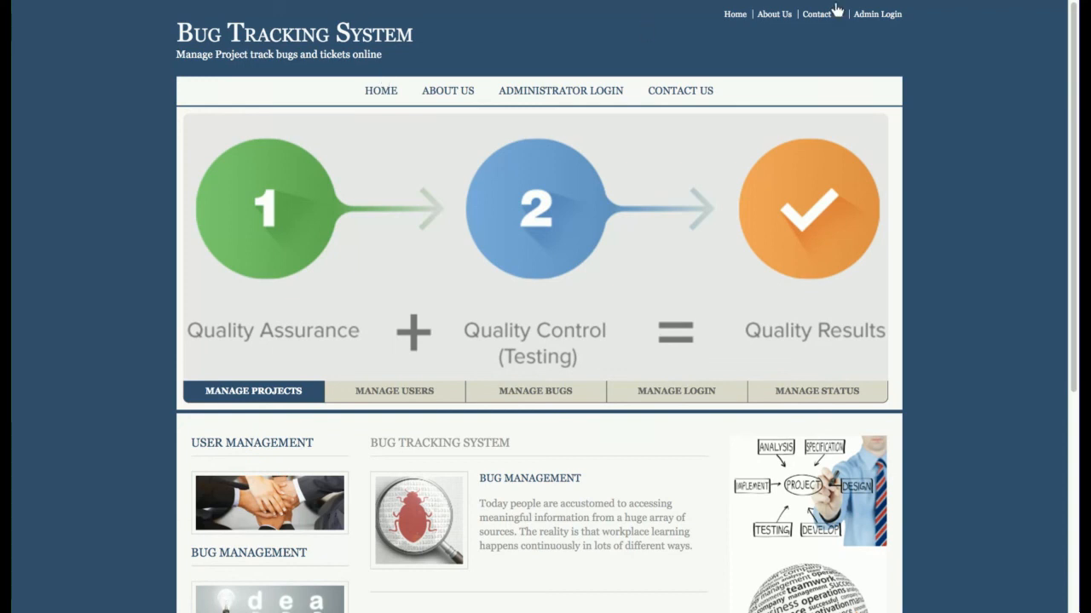